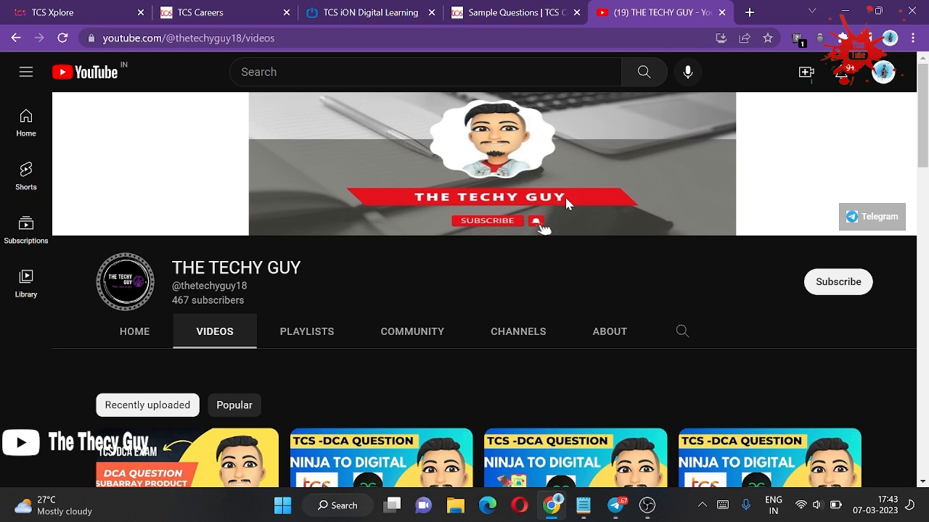
Switch to the TCS iON announcement and read through the advanced coding tips post
{"action": "scroll", "scroll_direction": "down", "scroll_amount": 3}
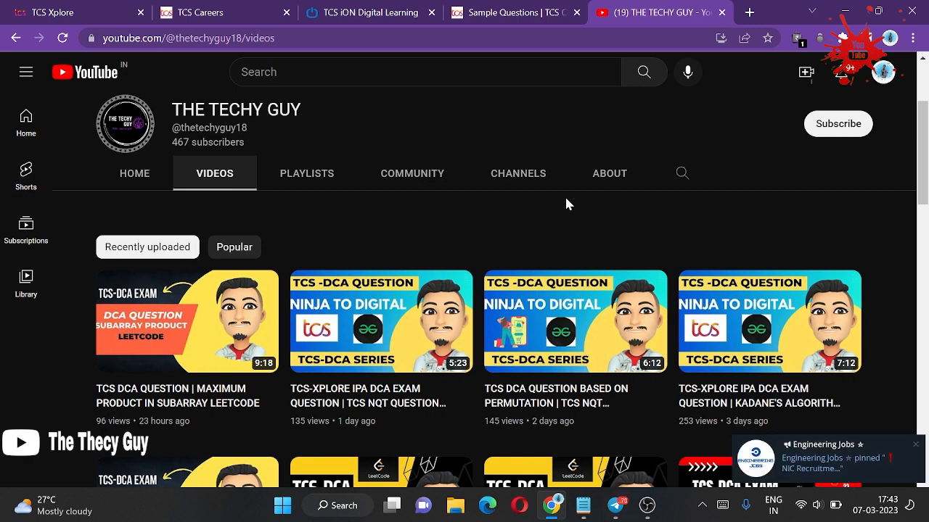
{"action": "mouse_move", "coordinate": [558, 196]}
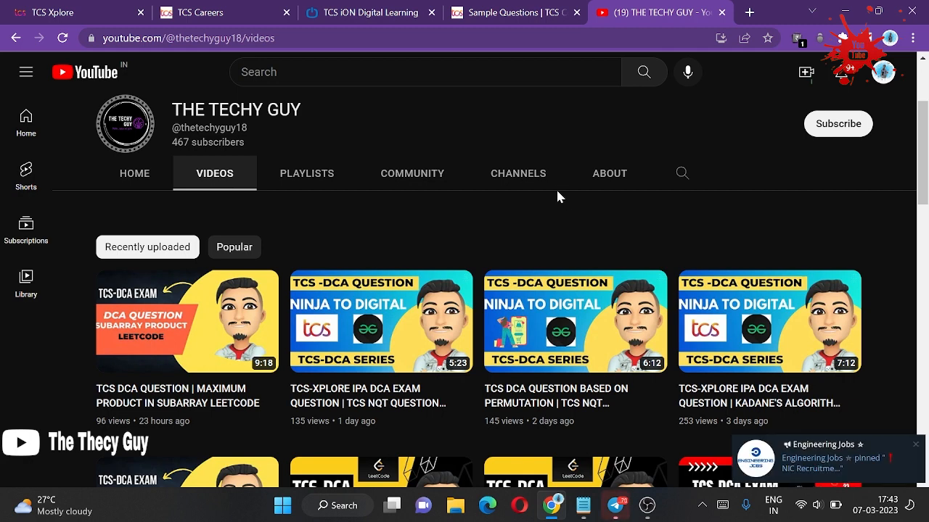
{"action": "left_click", "coordinate": [370, 12]}
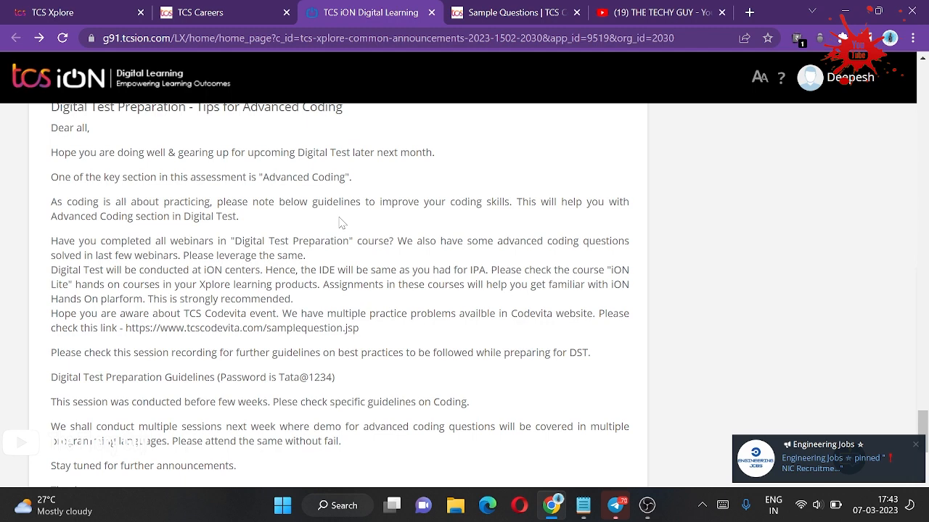
{"action": "scroll", "scroll_direction": "up", "scroll_amount": 3}
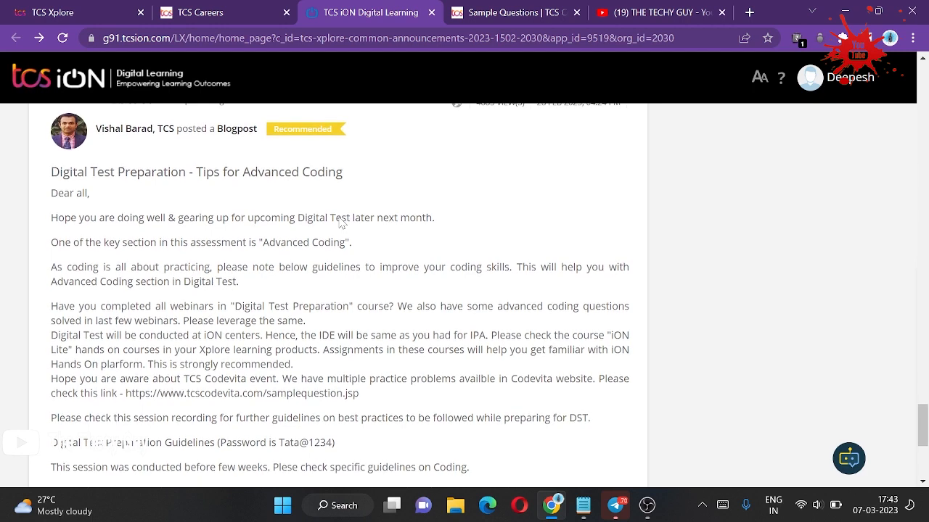
{"action": "scroll", "scroll_direction": "down", "scroll_amount": 3}
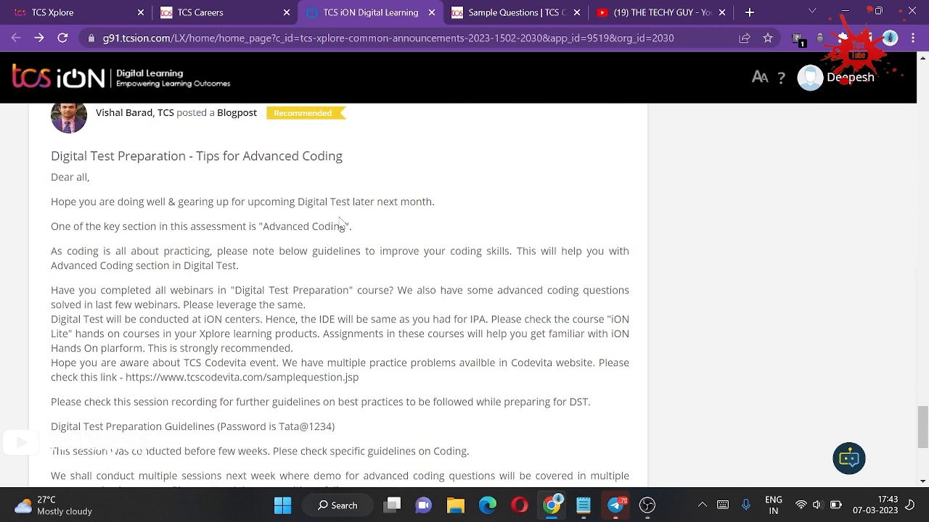
{"action": "scroll", "scroll_direction": "down", "scroll_amount": 3}
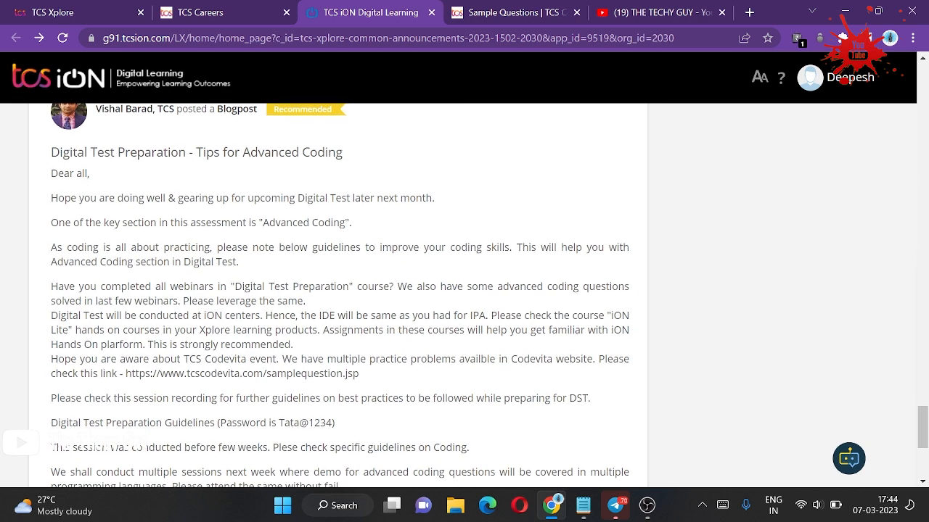
{"action": "mouse_move", "coordinate": [337, 210]}
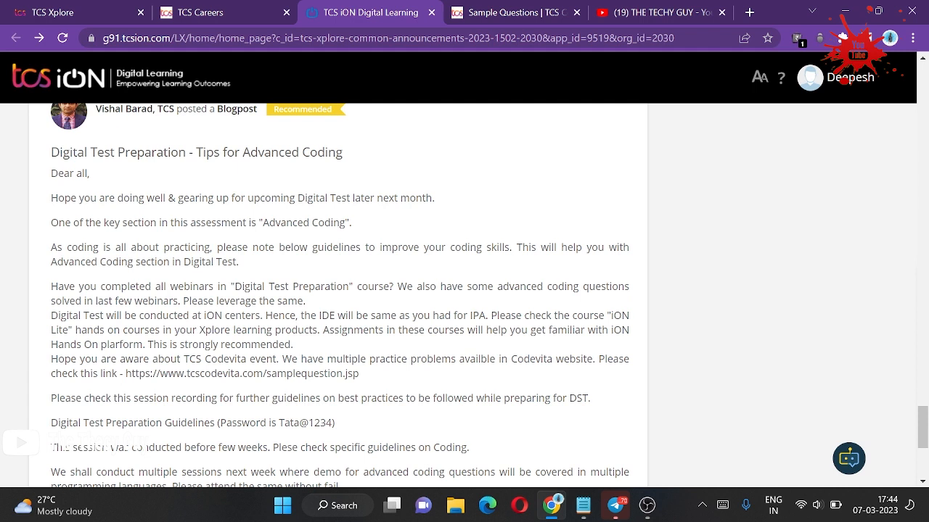
{"action": "mouse_move", "coordinate": [305, 261]}
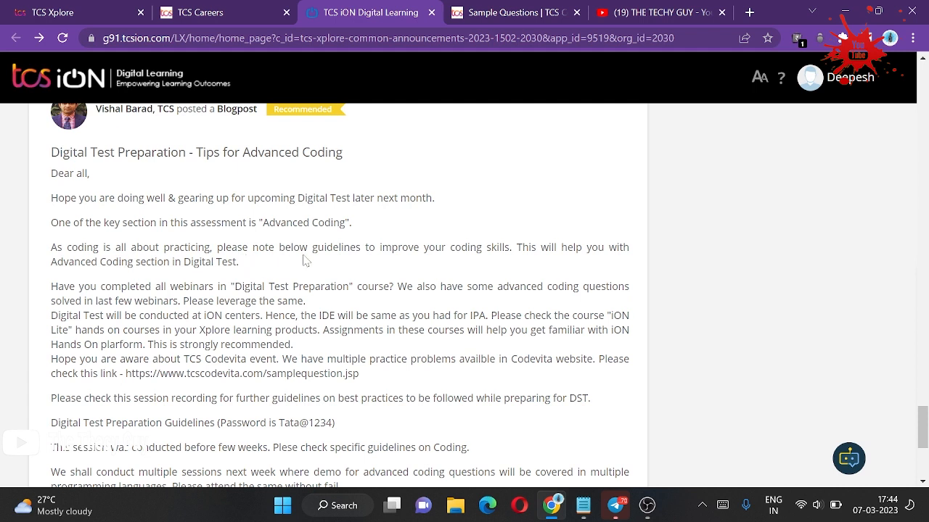
{"action": "mouse_move", "coordinate": [478, 260]}
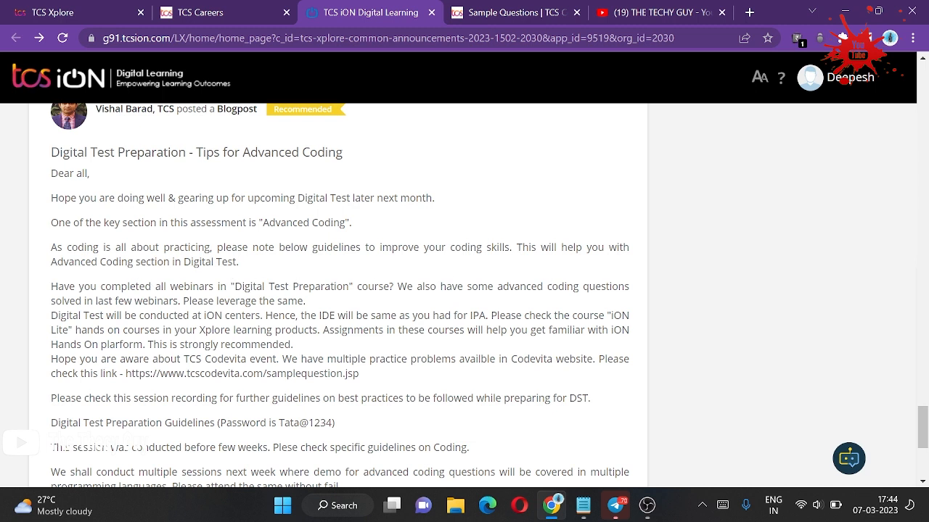
{"action": "mouse_move", "coordinate": [371, 305]}
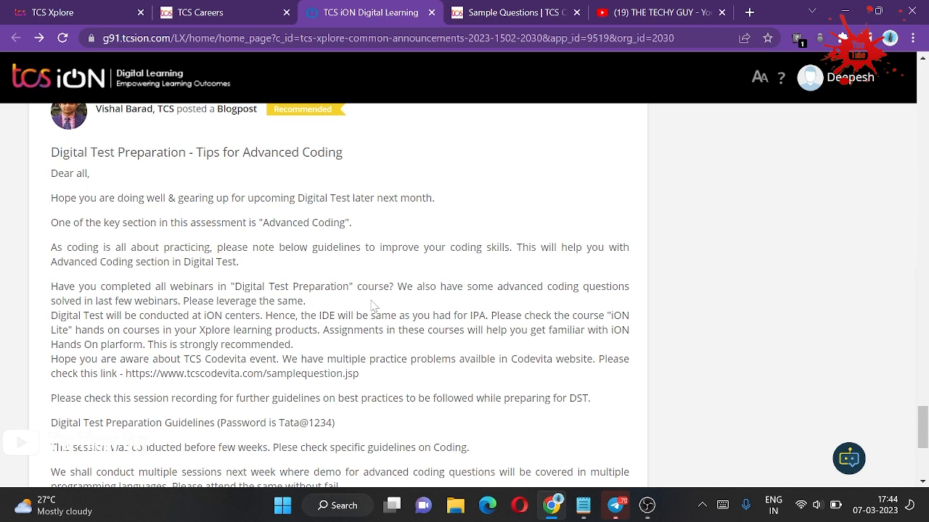
{"action": "mouse_move", "coordinate": [357, 307]}
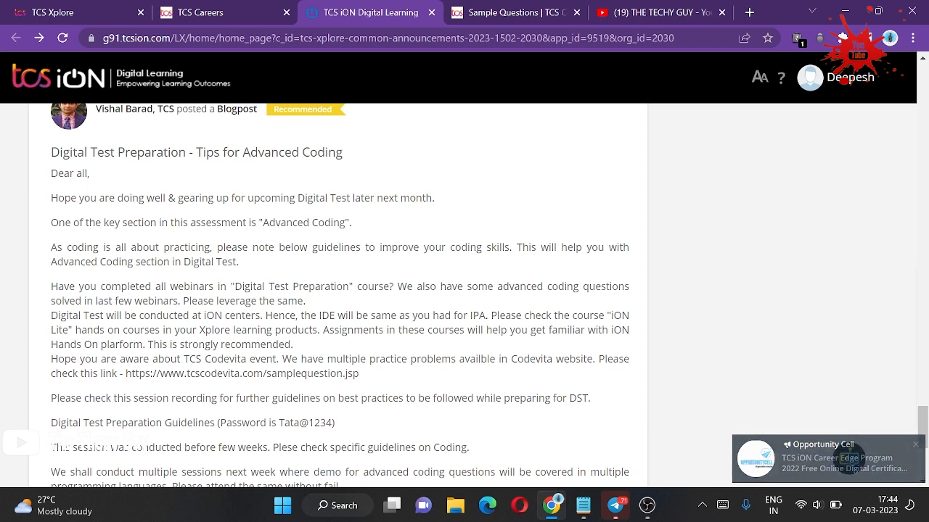
Follow the tcscodevita.com/samplequestion.jsp link and skim the Sample Questions page
{"action": "left_click", "coordinate": [915, 444]}
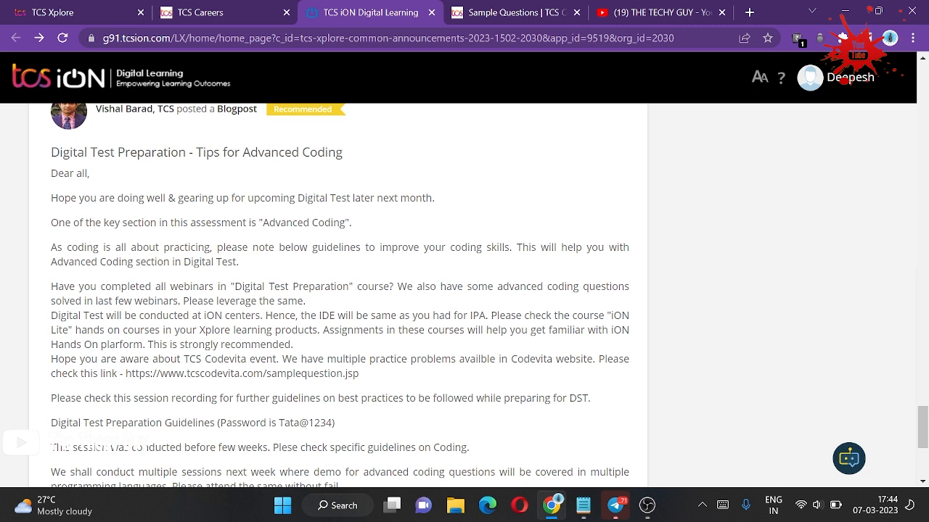
{"action": "mouse_move", "coordinate": [502, 310]}
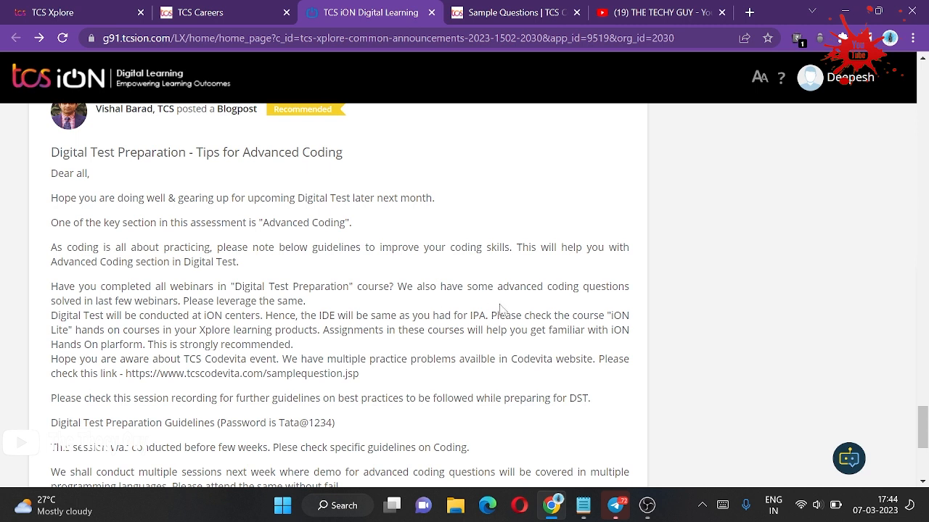
{"action": "mouse_move", "coordinate": [586, 312]}
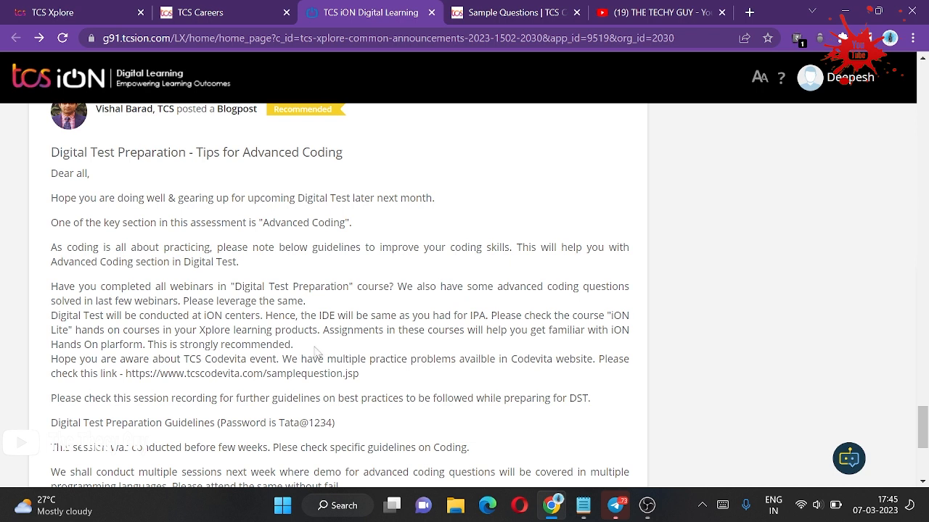
{"action": "mouse_move", "coordinate": [386, 386]}
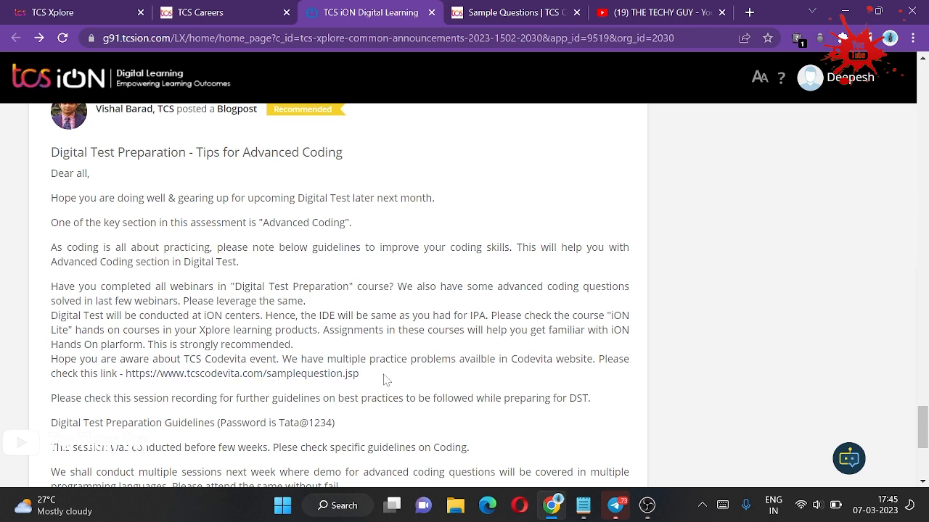
{"action": "mouse_move", "coordinate": [396, 357]}
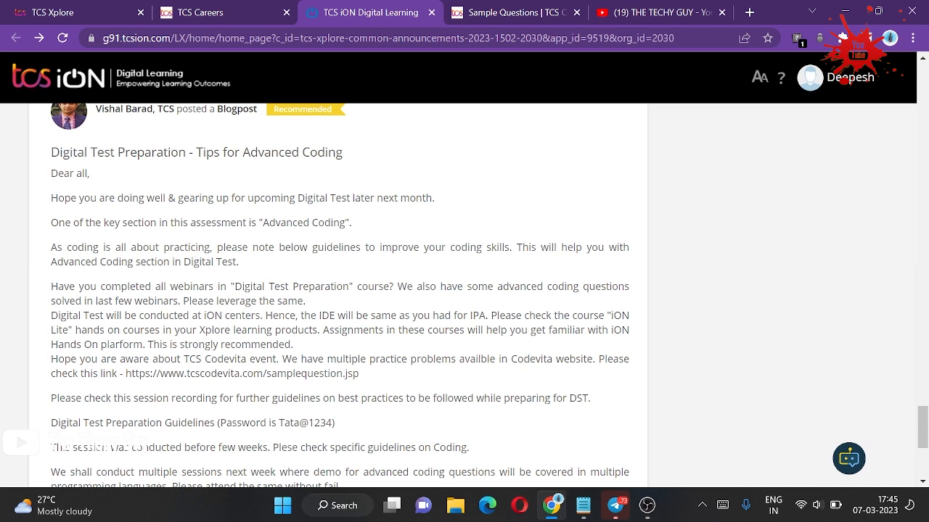
{"action": "mouse_move", "coordinate": [393, 299]}
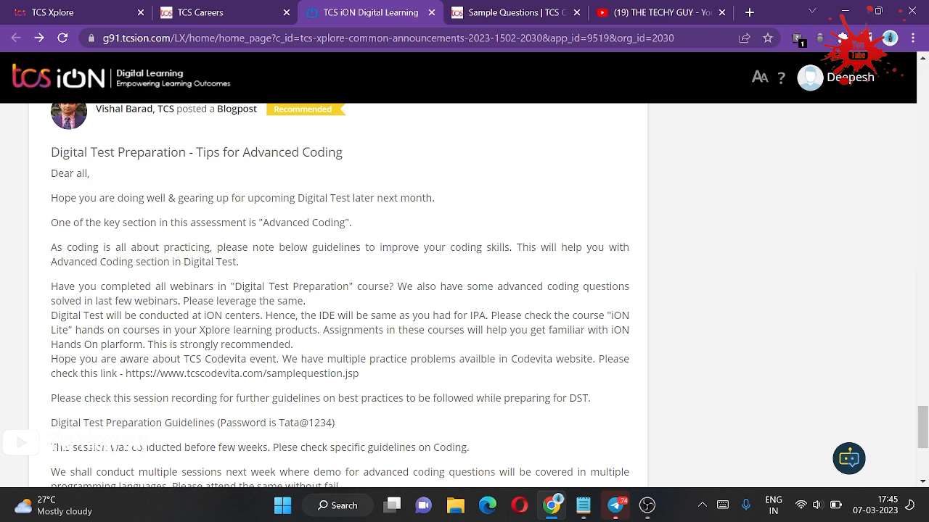
{"action": "double_click", "coordinate": [615, 315]}
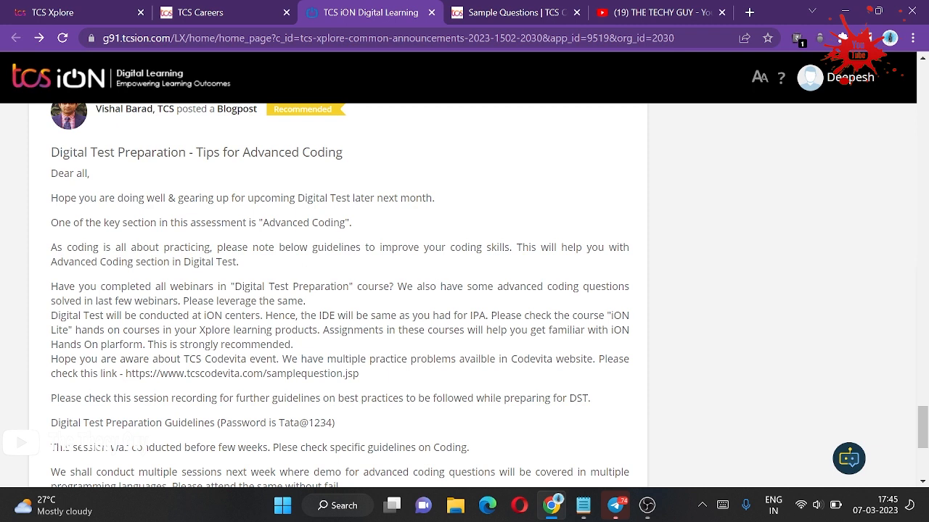
{"action": "mouse_move", "coordinate": [328, 350]}
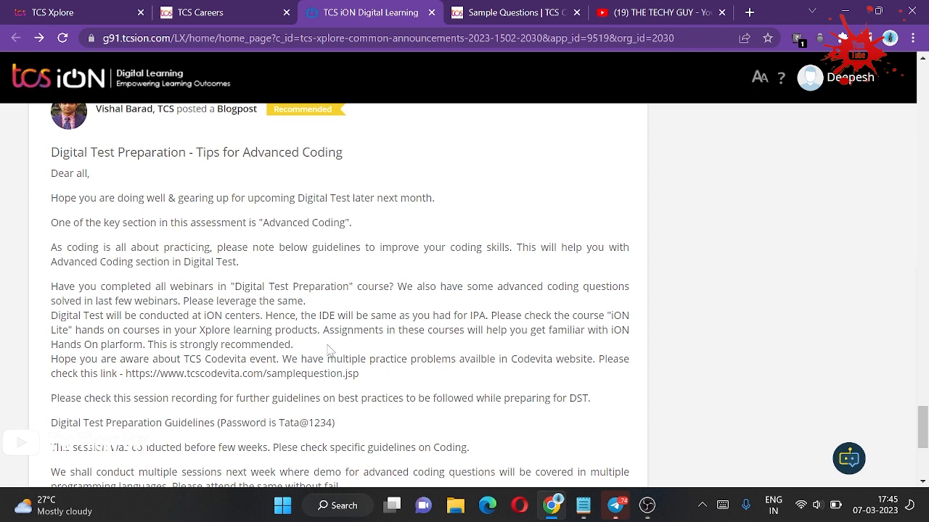
{"action": "mouse_move", "coordinate": [511, 354]}
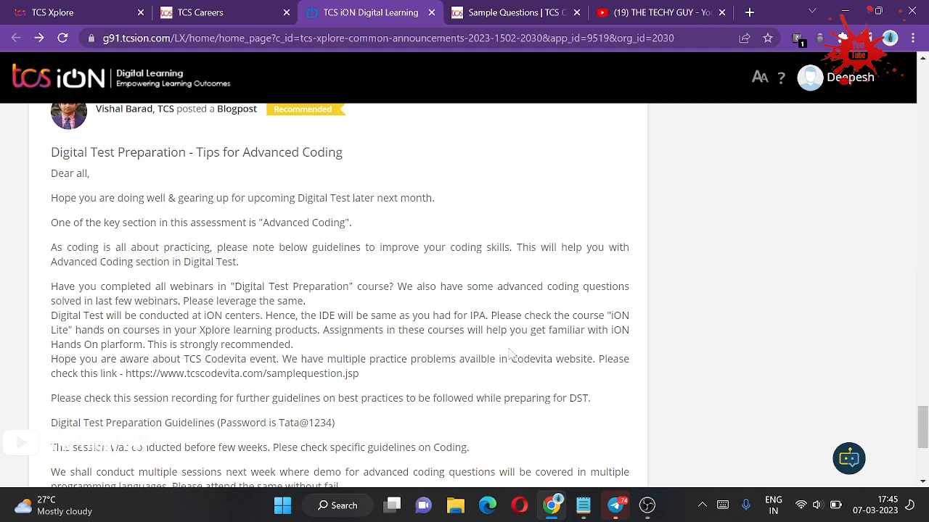
{"action": "mouse_move", "coordinate": [279, 376]}
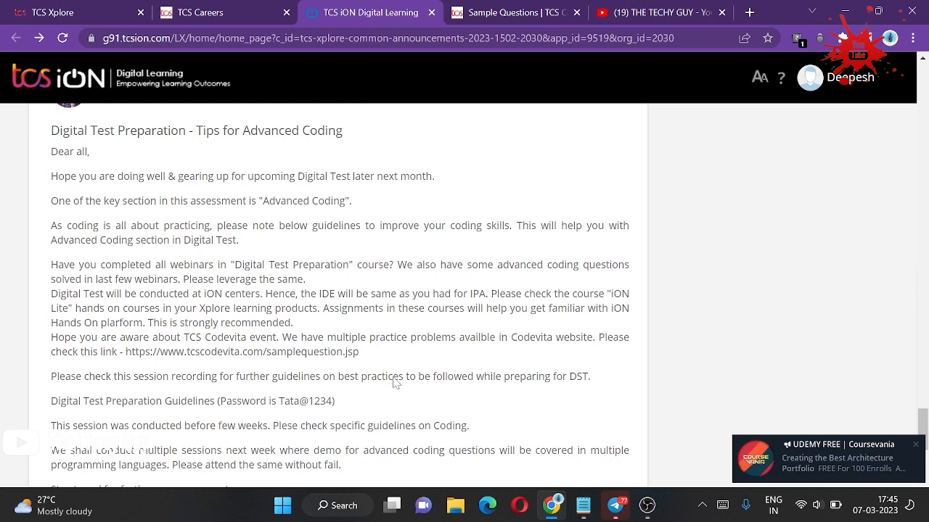
{"action": "scroll", "scroll_direction": "down", "scroll_amount": 3}
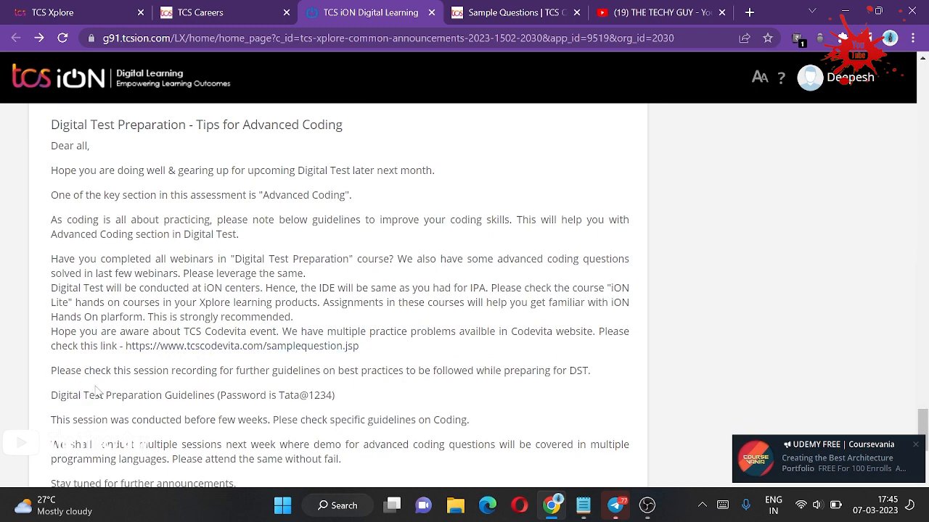
{"action": "scroll", "scroll_direction": "up", "scroll_amount": 3}
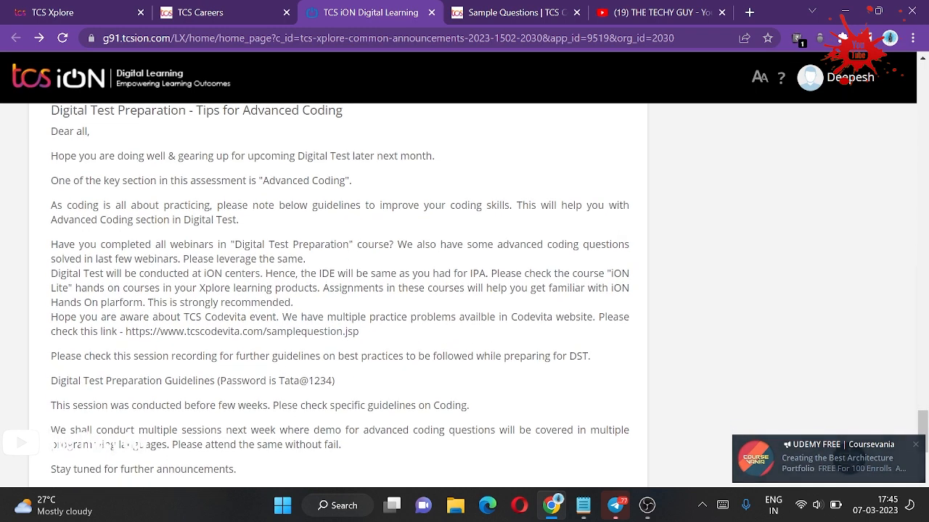
{"action": "scroll", "scroll_direction": "down", "scroll_amount": 3}
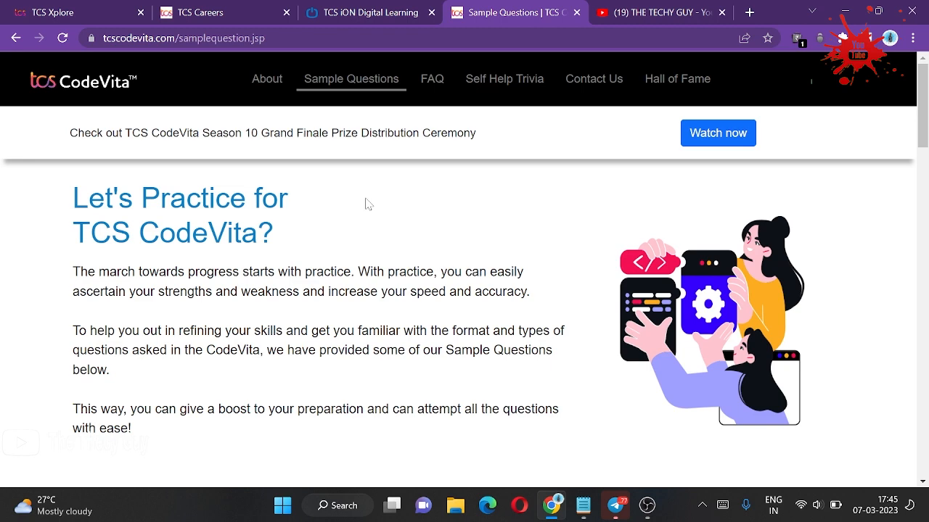
{"action": "mouse_move", "coordinate": [366, 6]}
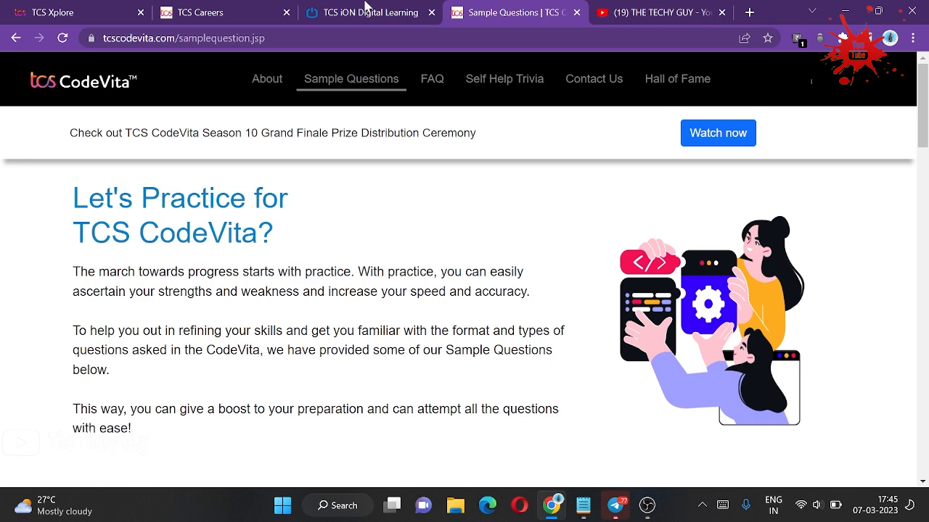
Read through sample question A, On A Cube, on the CodeVita page
{"action": "left_click", "coordinate": [366, 12]}
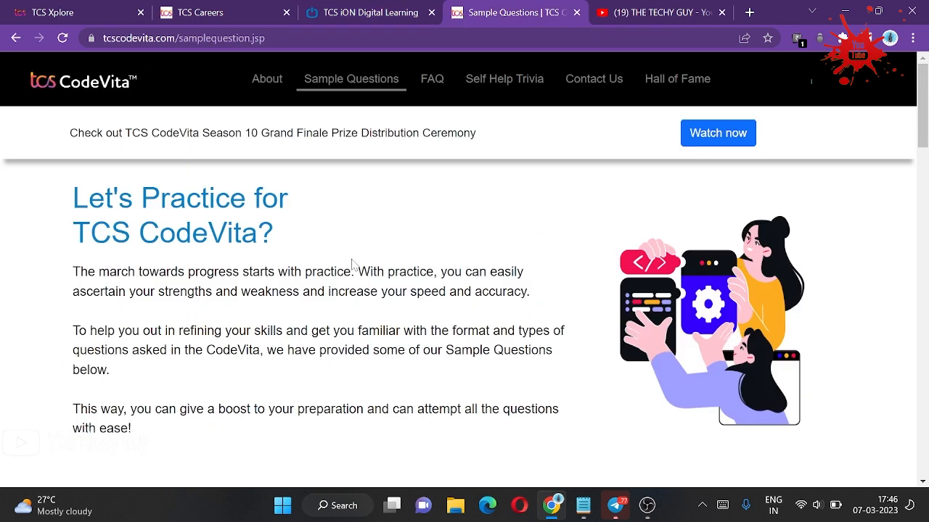
{"action": "scroll", "scroll_direction": "down", "scroll_amount": 3}
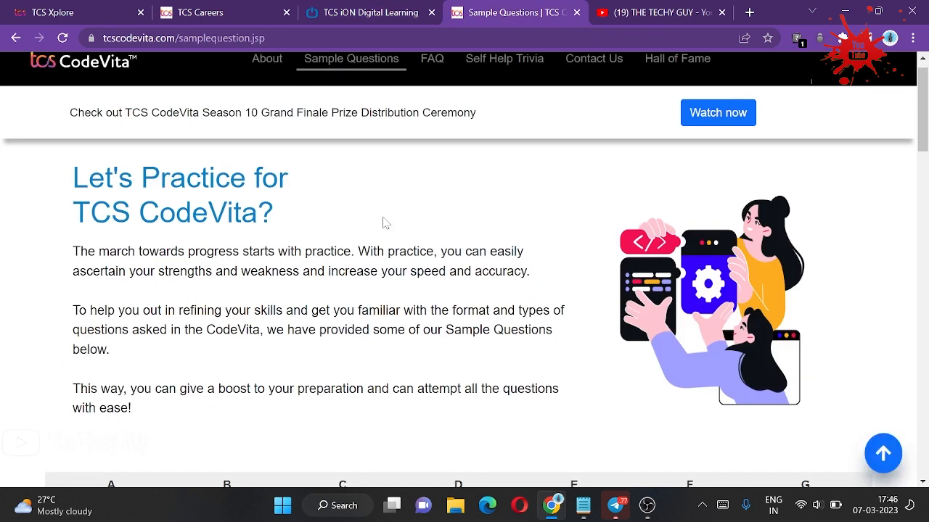
{"action": "scroll", "scroll_direction": "up", "scroll_amount": 3}
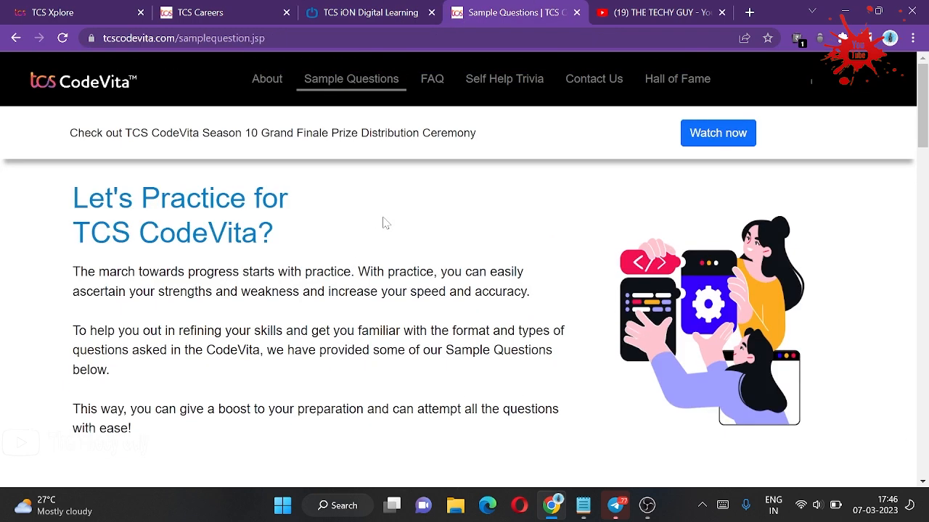
{"action": "scroll", "scroll_direction": "down", "scroll_amount": 3}
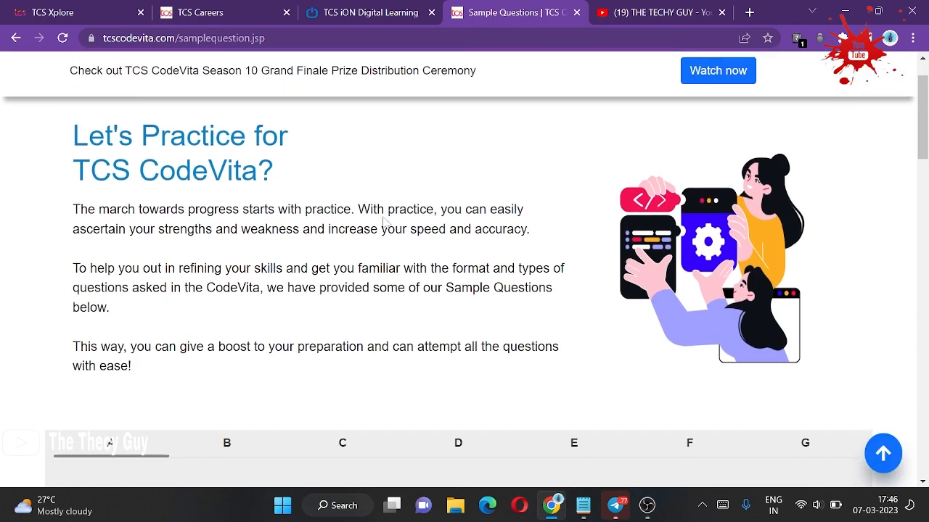
{"action": "scroll", "scroll_direction": "down", "scroll_amount": 3}
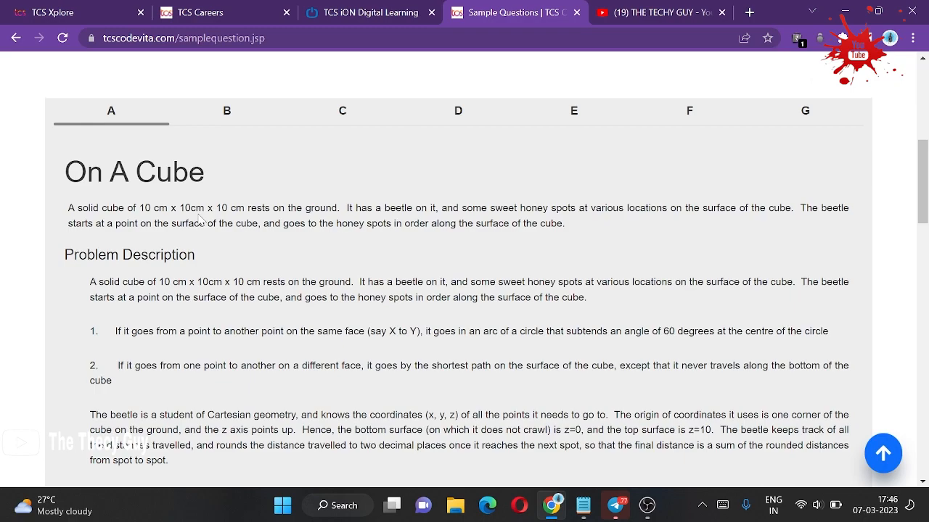
{"action": "scroll", "scroll_direction": "down", "scroll_amount": 3}
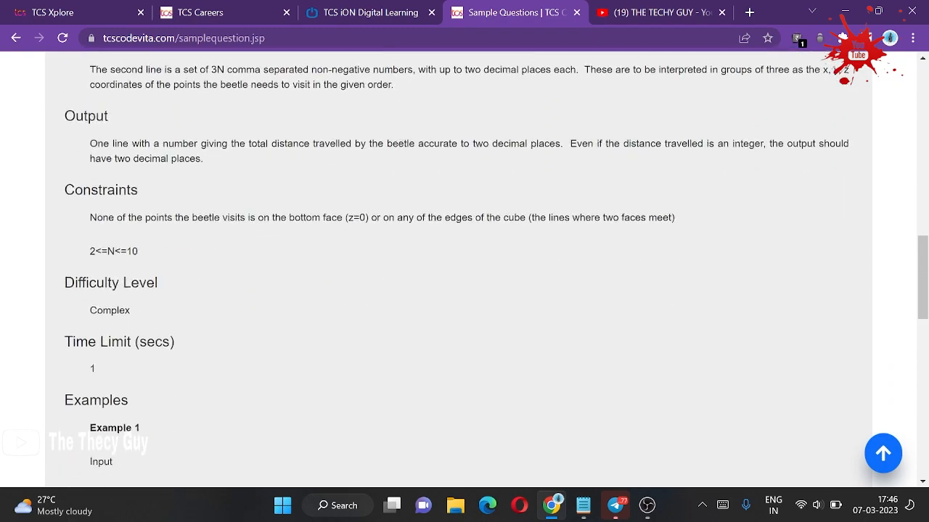
{"action": "scroll", "scroll_direction": "down", "scroll_amount": 3}
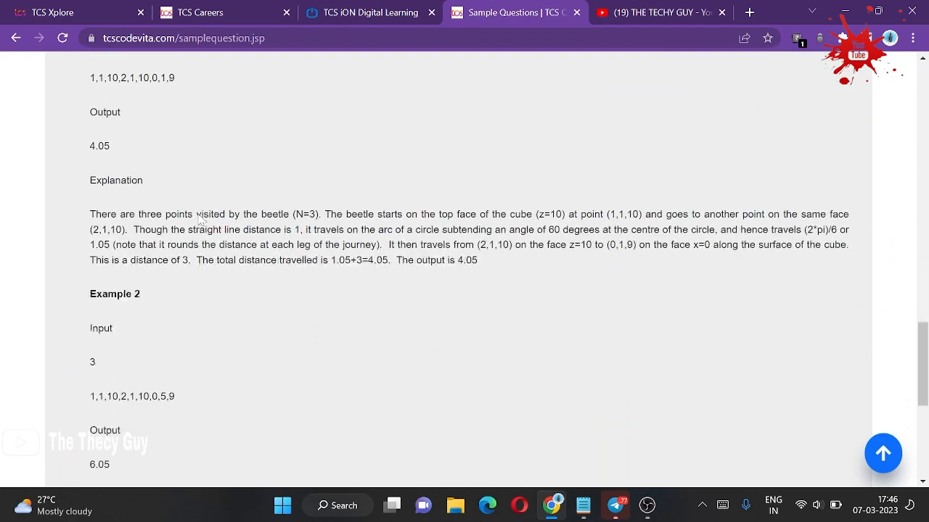
{"action": "scroll", "scroll_direction": "down", "scroll_amount": 3}
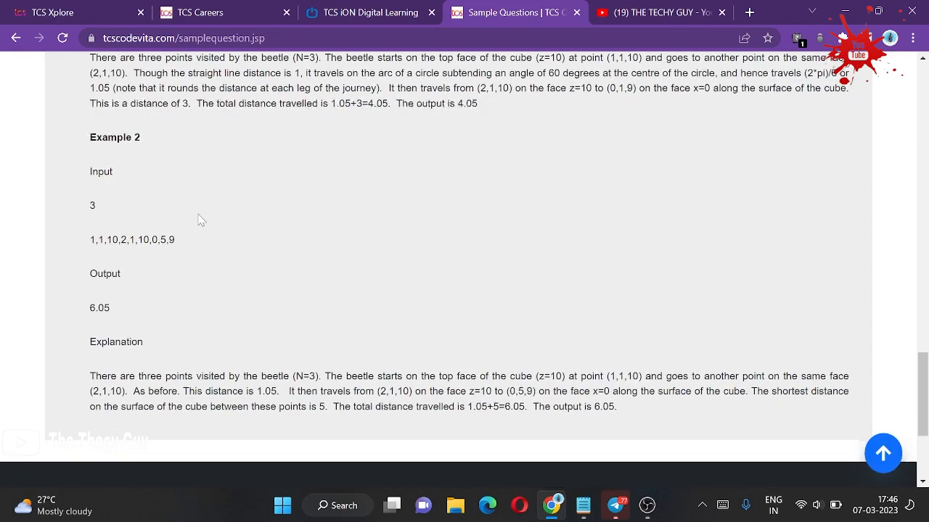
{"action": "scroll", "scroll_direction": "up", "scroll_amount": 3}
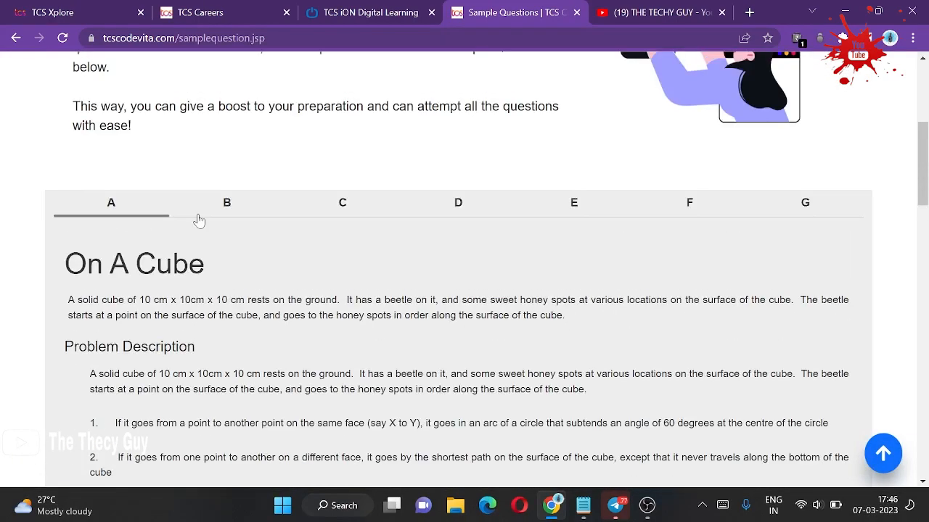
Read the Sorting Boxes sample problem, then return to the iON Digital Test announcement
{"action": "left_click", "coordinate": [226, 203]}
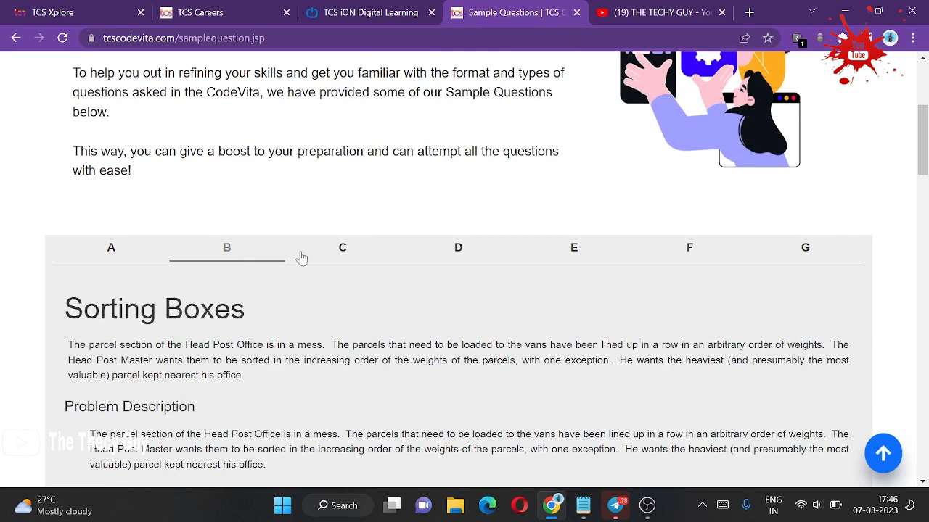
{"action": "mouse_move", "coordinate": [162, 268]}
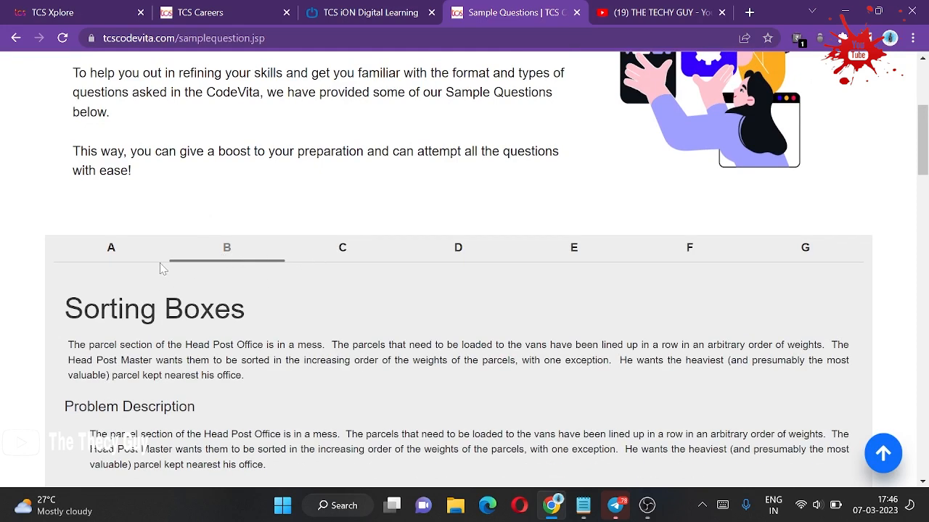
{"action": "scroll", "scroll_direction": "down", "scroll_amount": 3}
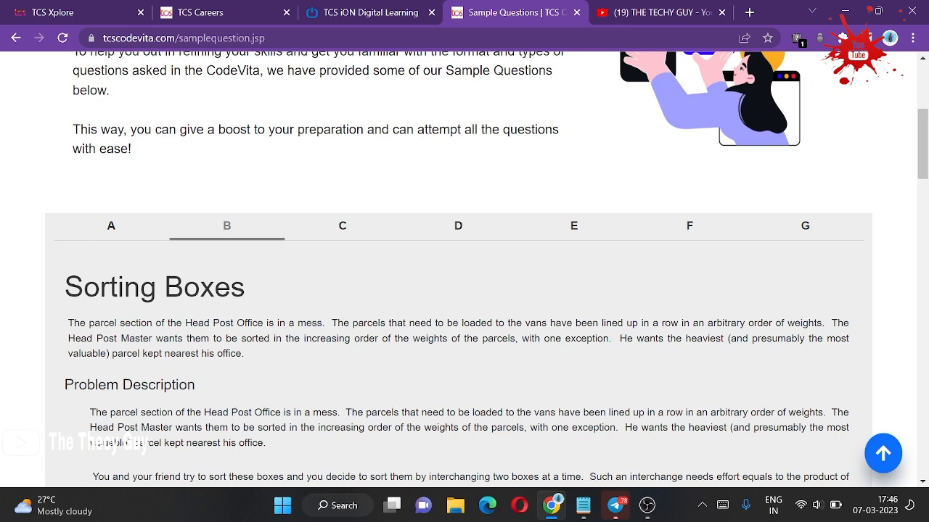
{"action": "mouse_move", "coordinate": [357, 358]}
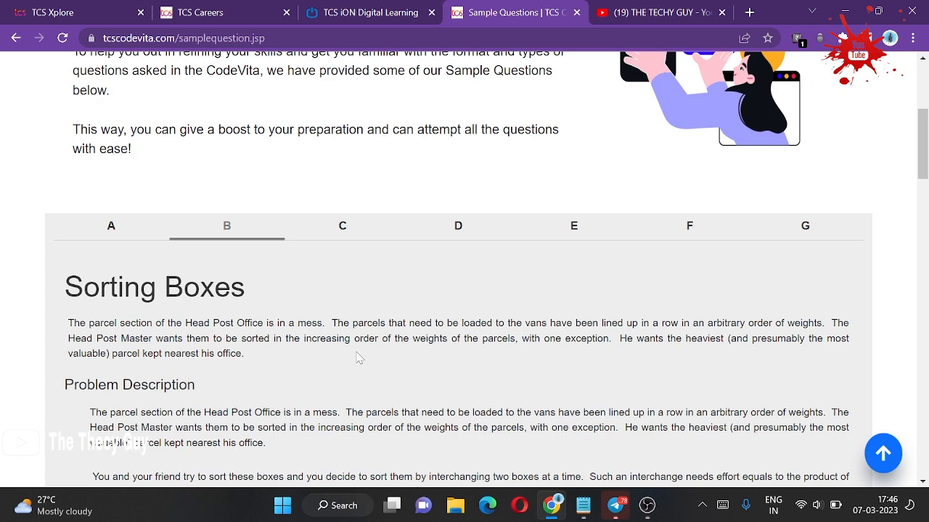
{"action": "scroll", "scroll_direction": "down", "scroll_amount": 3}
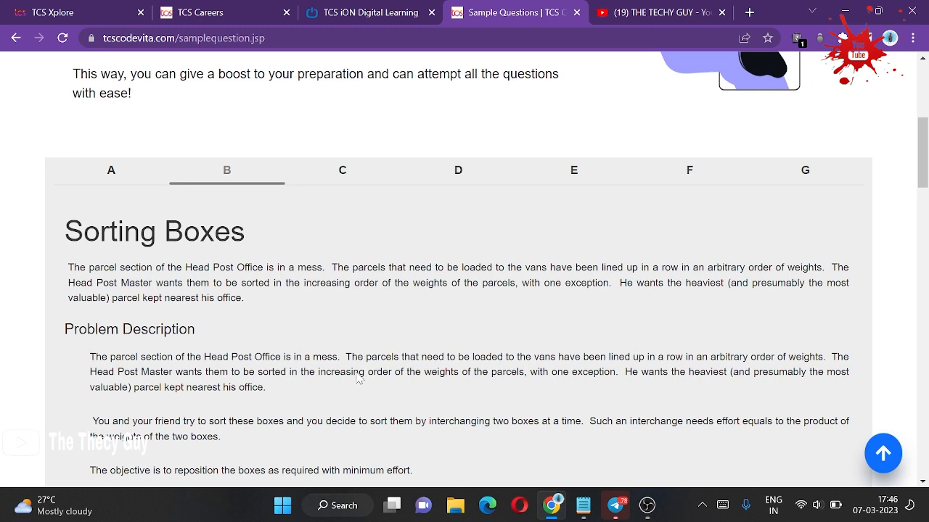
{"action": "scroll", "scroll_direction": "down", "scroll_amount": 3}
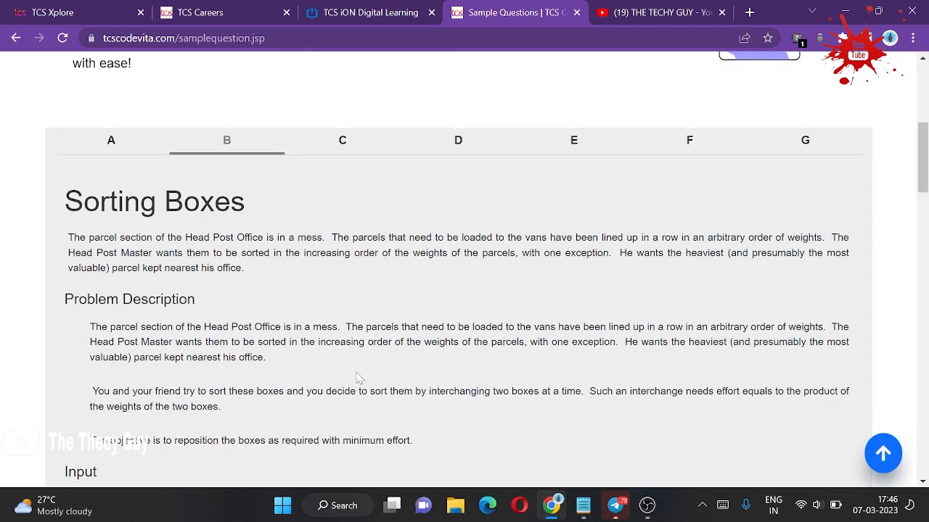
{"action": "scroll", "scroll_direction": "down", "scroll_amount": 3}
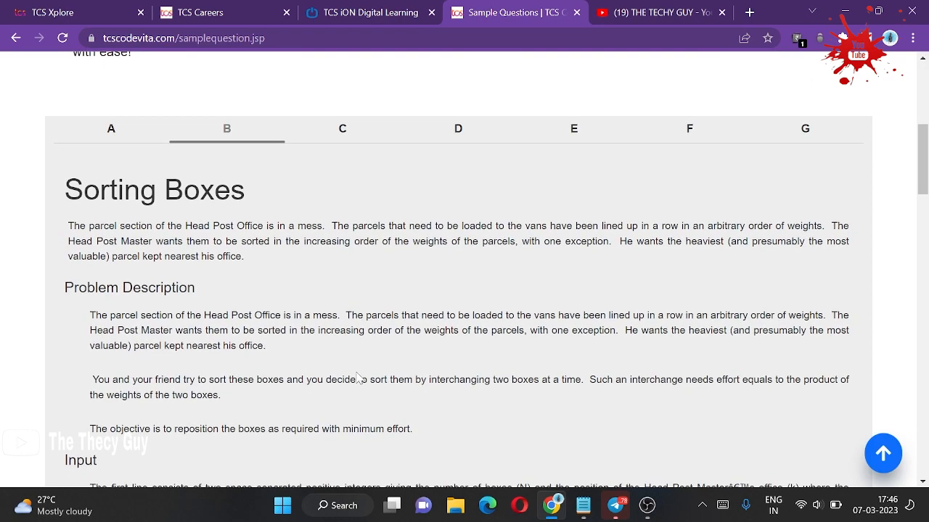
{"action": "left_click", "coordinate": [370, 11]}
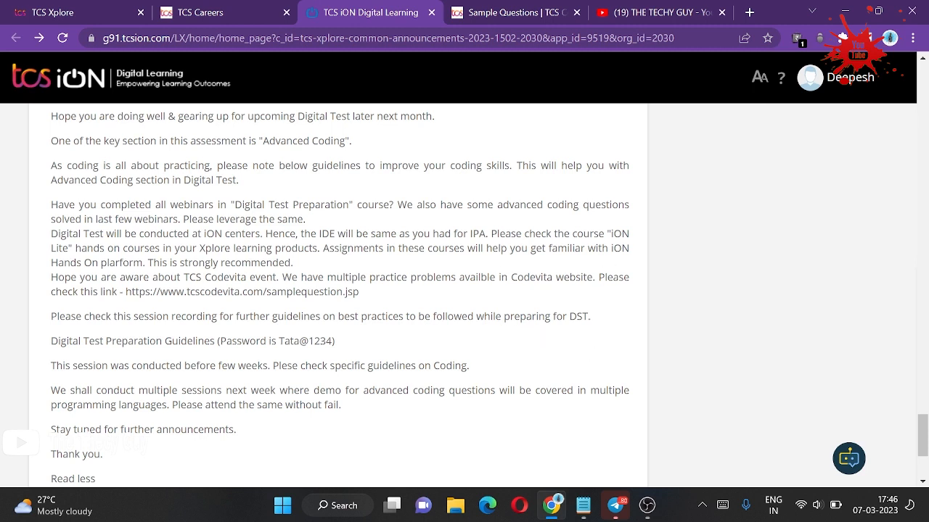
{"action": "mouse_move", "coordinate": [439, 293]}
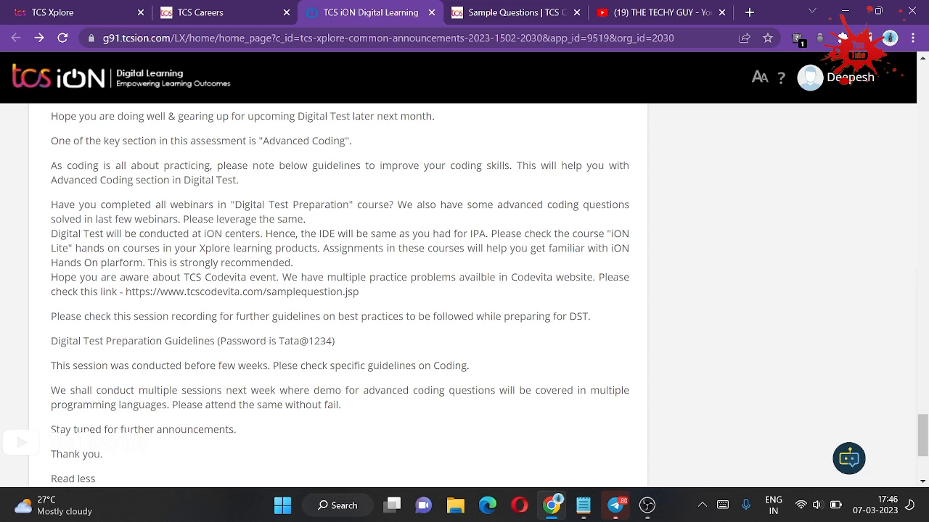
Switch to the TCS Careers course catalogue listing courses like TCS_Resonance_2023
{"action": "left_click", "coordinate": [191, 12]}
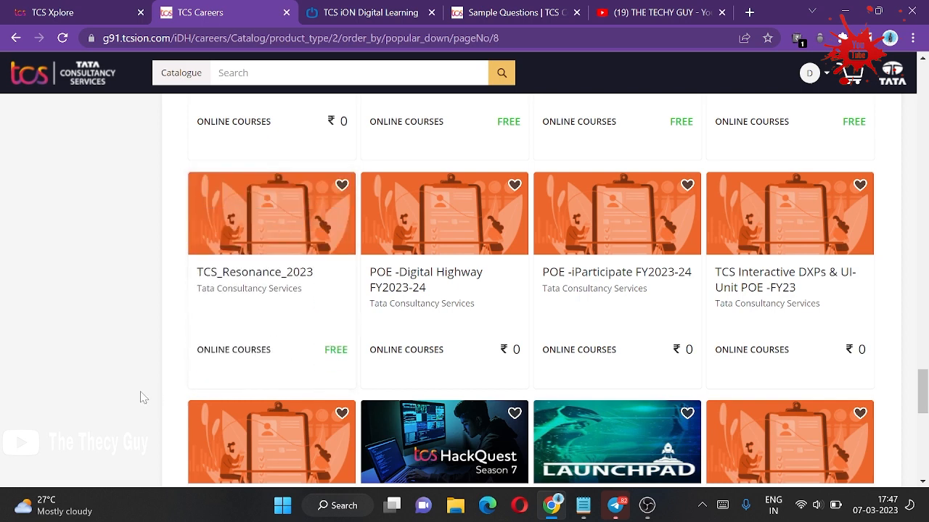
Scroll the course catalogue, then switch back to the TCS iON Digital Test announcement
{"action": "scroll", "scroll_direction": "down", "scroll_amount": 3}
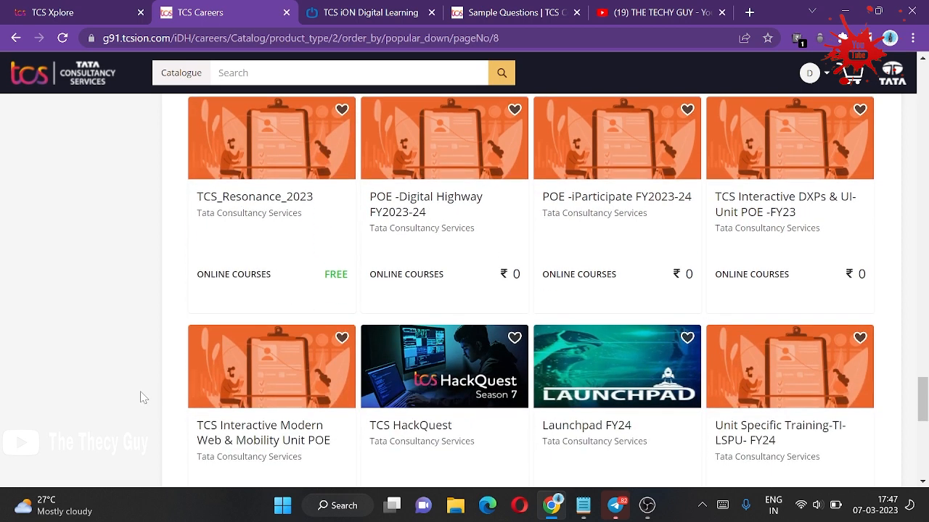
{"action": "scroll", "scroll_direction": "down", "scroll_amount": 3}
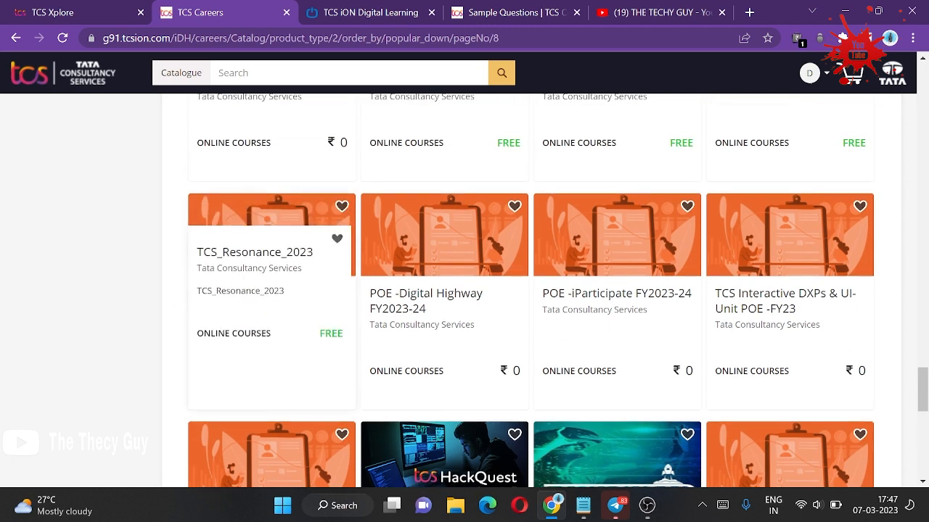
{"action": "mouse_move", "coordinate": [72, 347]}
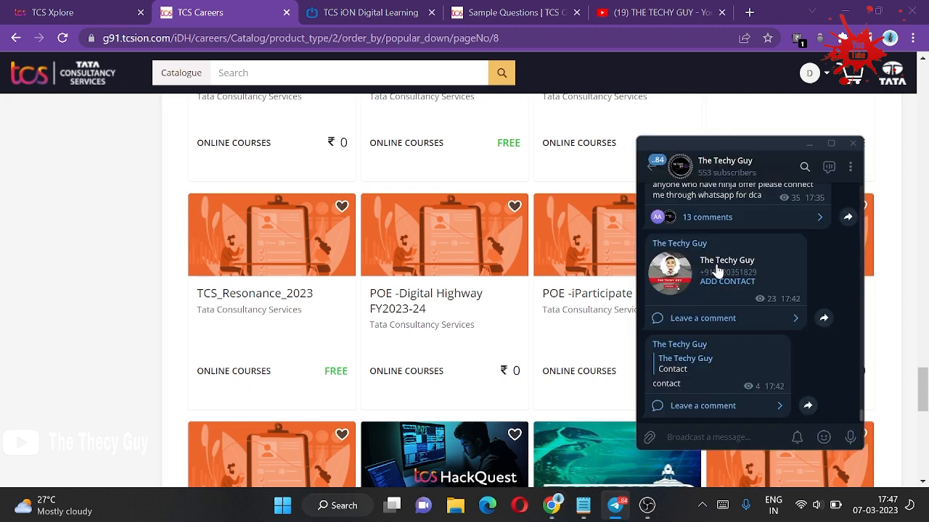
{"action": "mouse_move", "coordinate": [690, 323]}
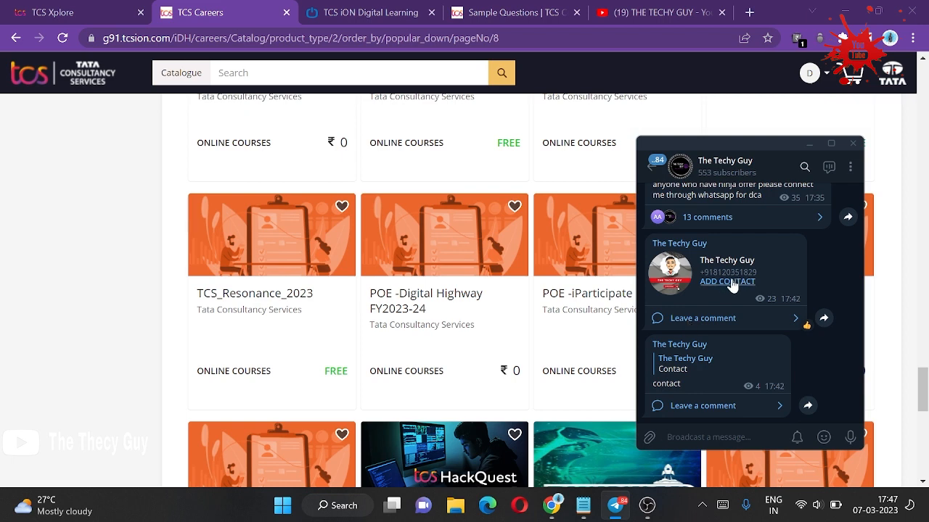
{"action": "mouse_move", "coordinate": [723, 284]}
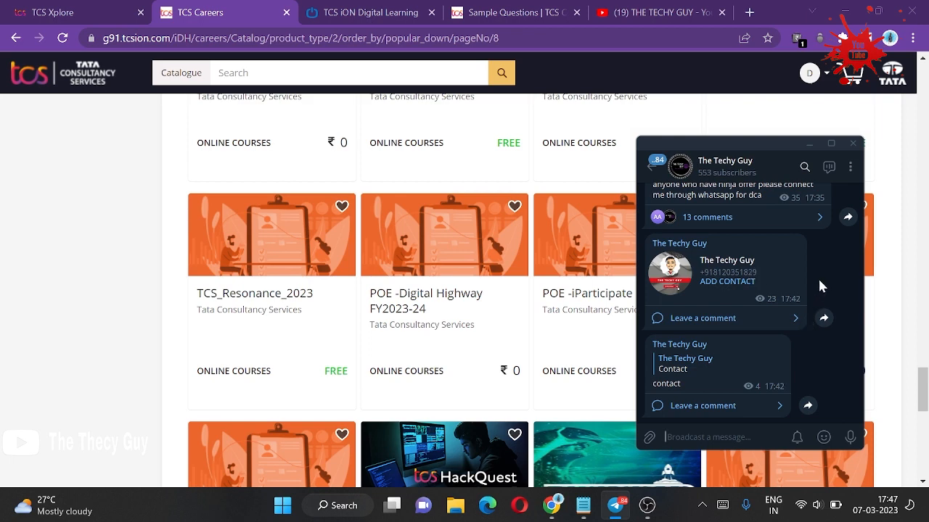
{"action": "mouse_move", "coordinate": [781, 261]}
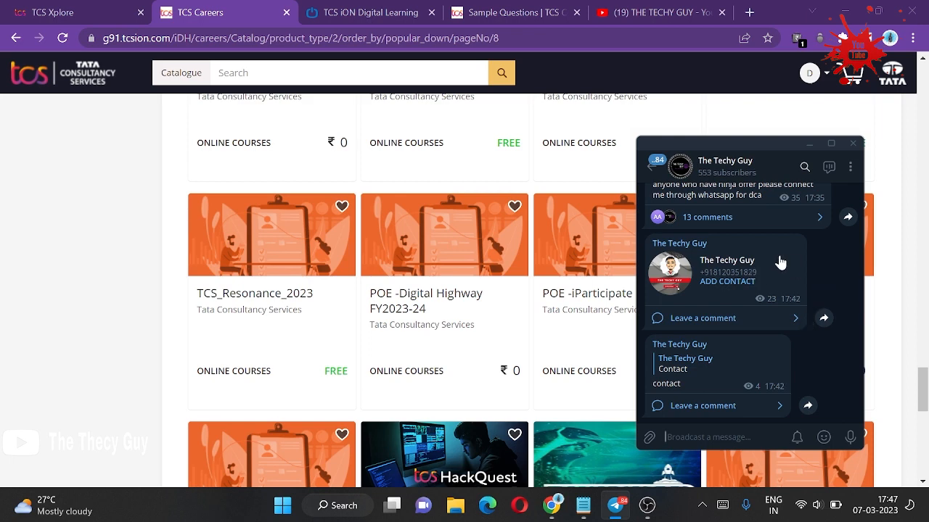
{"action": "mouse_move", "coordinate": [289, 276]}
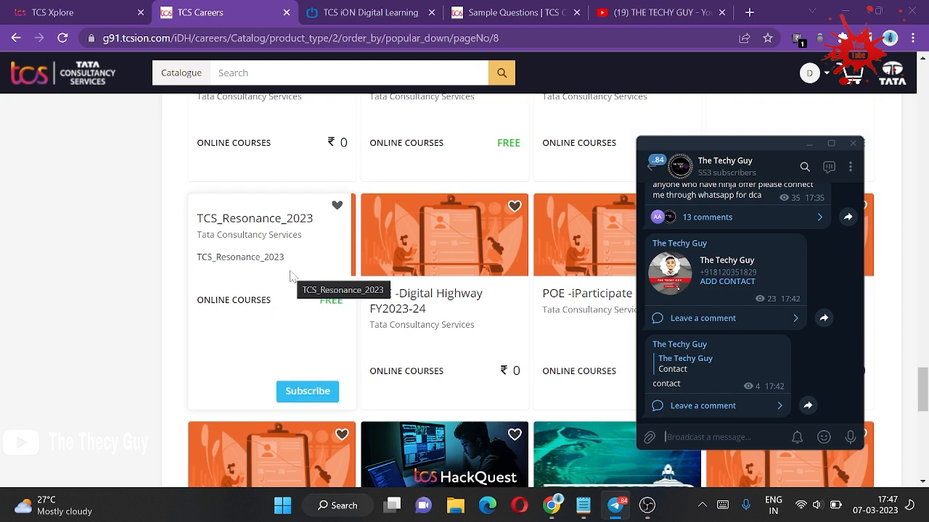
{"action": "left_click", "coordinate": [370, 11]}
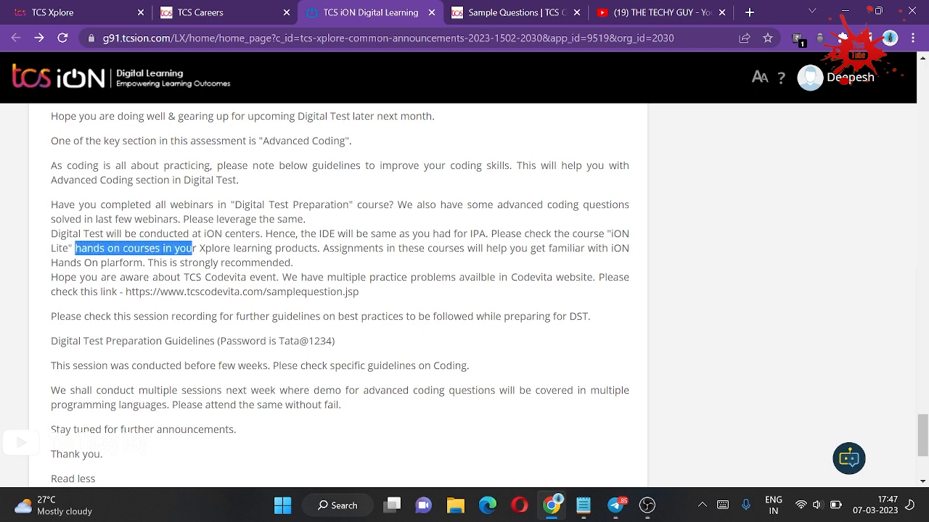
{"action": "left_click", "coordinate": [210, 11]}
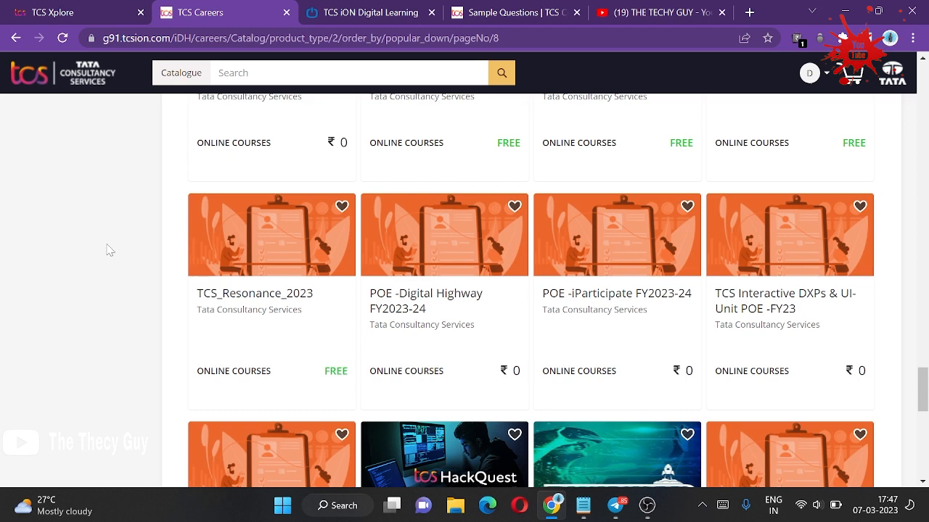
{"action": "mouse_move", "coordinate": [104, 276]}
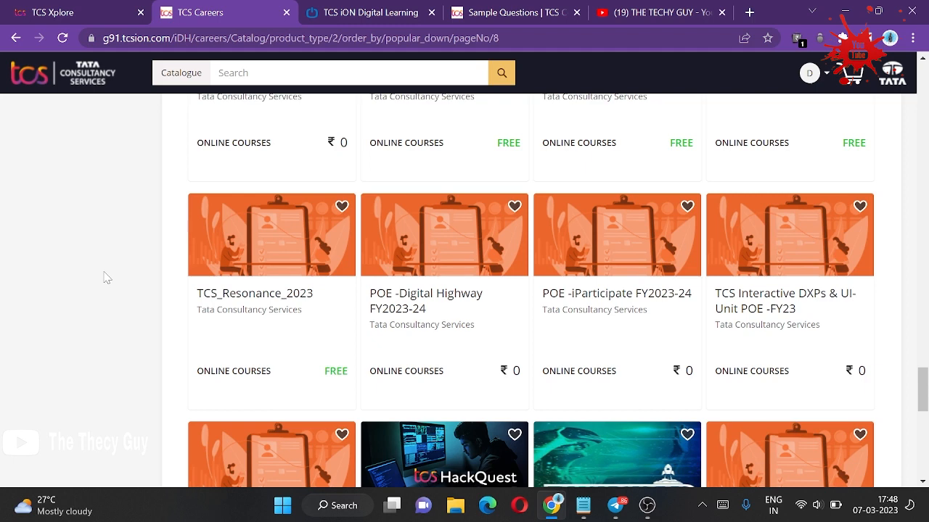
{"action": "left_click", "coordinate": [365, 12]}
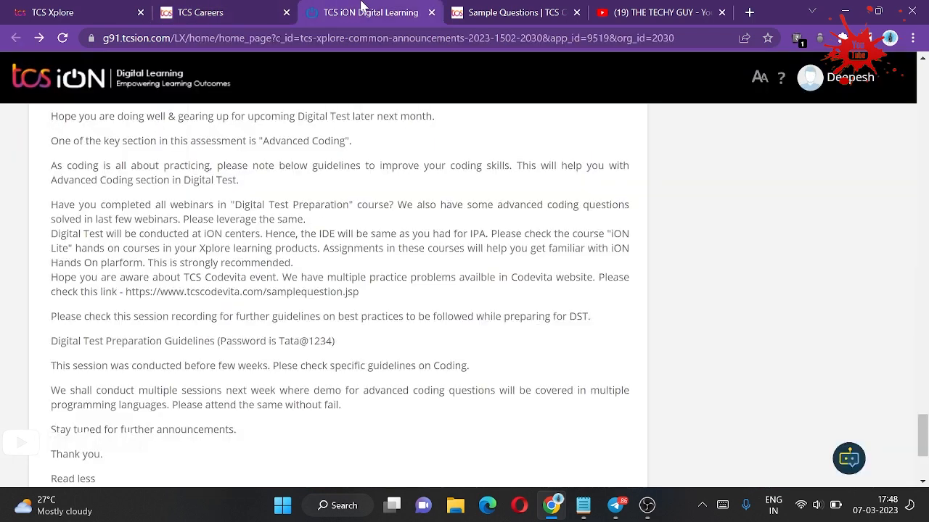
Reread the Sorting Boxes problem's input, constraints and Example 1 on CodeVita
{"action": "scroll", "scroll_direction": "up", "scroll_amount": 3}
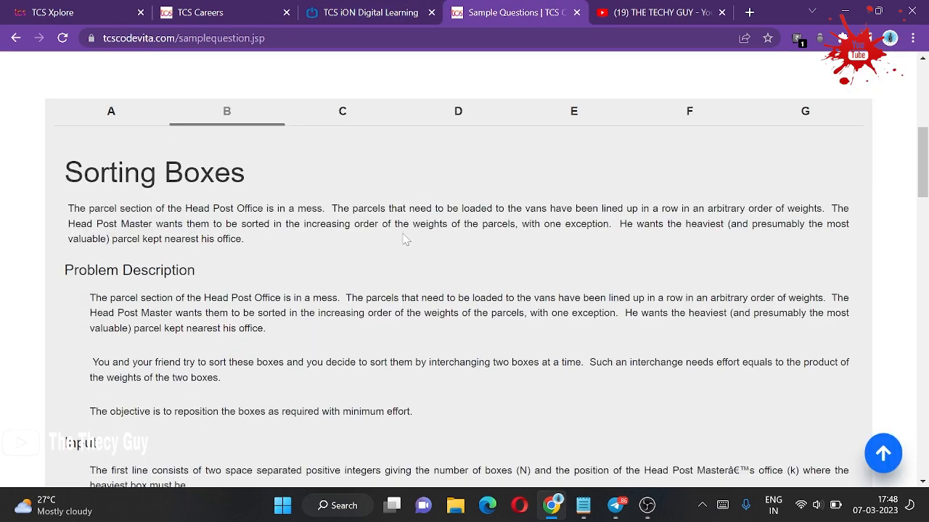
{"action": "scroll", "scroll_direction": "down", "scroll_amount": 3}
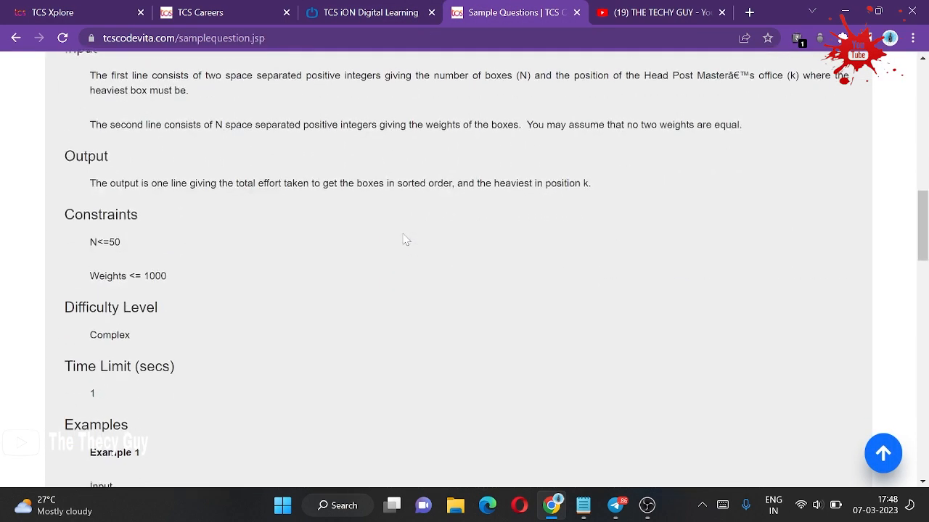
{"action": "scroll", "scroll_direction": "down", "scroll_amount": 3}
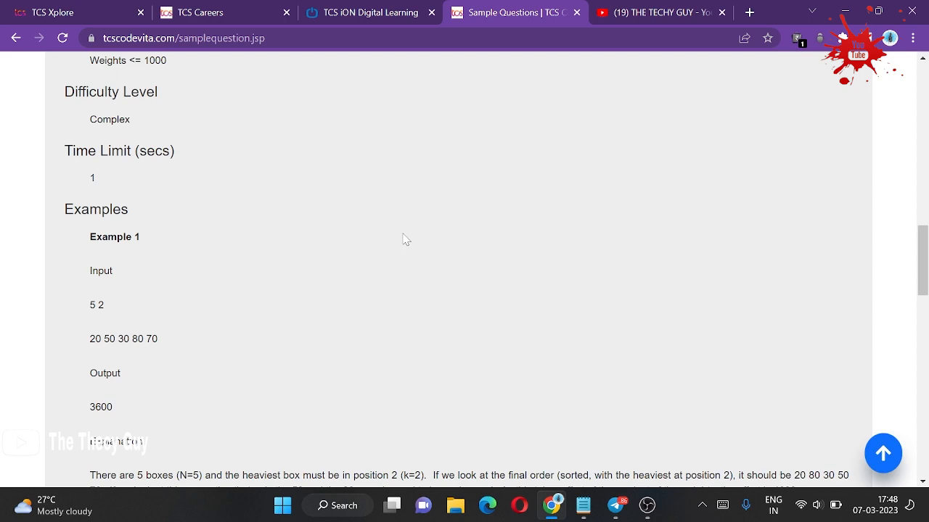
{"action": "scroll", "scroll_direction": "down", "scroll_amount": 3}
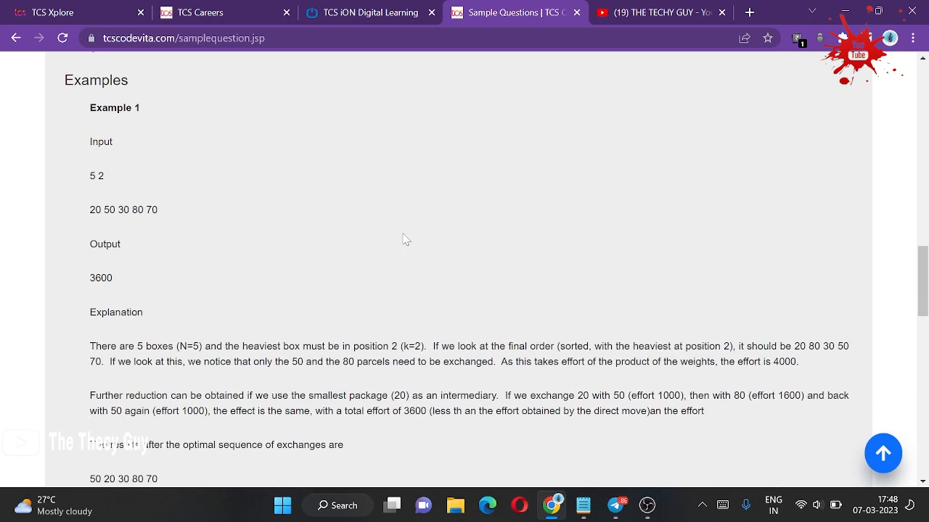
{"action": "scroll", "scroll_direction": "up", "scroll_amount": 3}
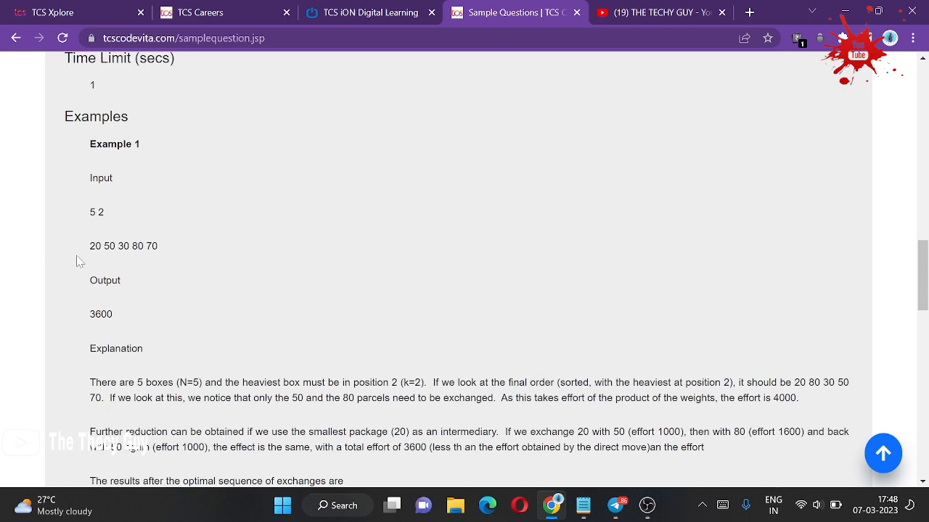
{"action": "scroll", "scroll_direction": "up", "scroll_amount": 3}
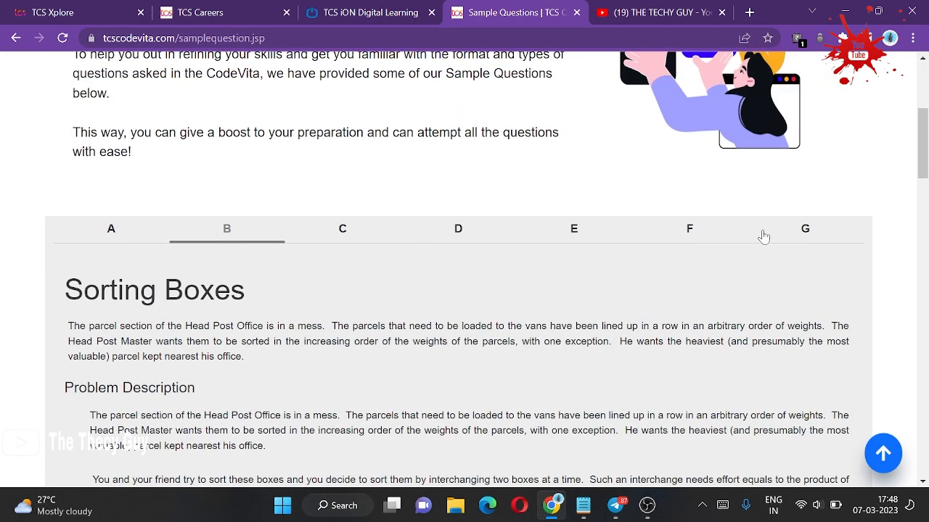
{"action": "scroll", "scroll_direction": "down", "scroll_amount": 3}
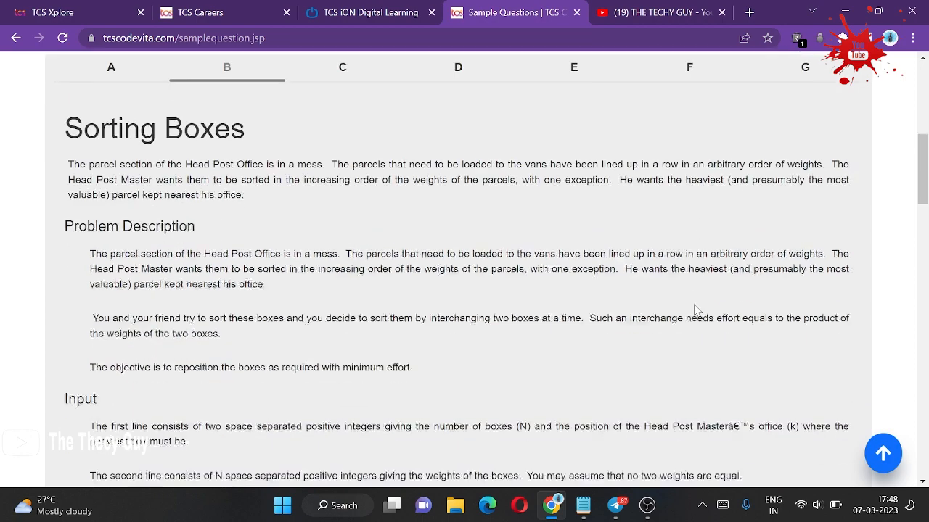
{"action": "scroll", "scroll_direction": "down", "scroll_amount": 3}
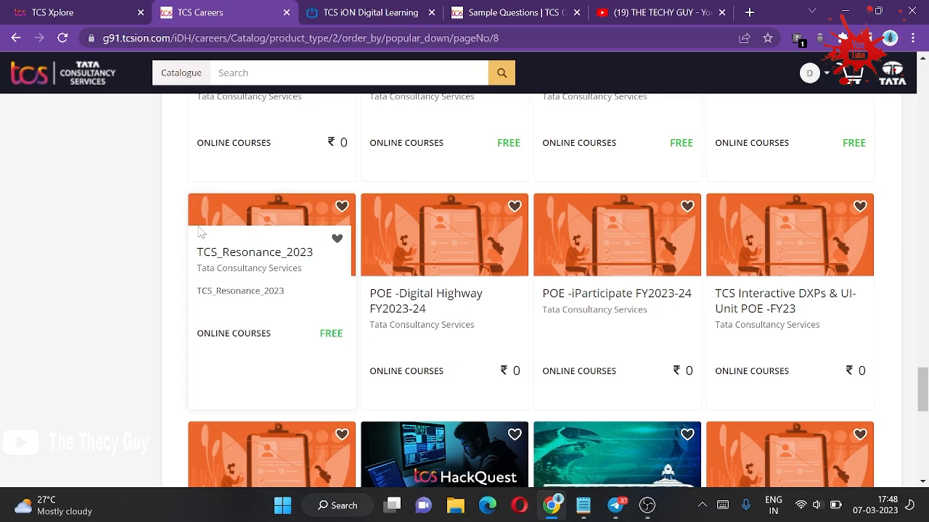
Look through the Online Courses in the TCS Careers catalogue, then switch to the YouTube channel
{"action": "scroll", "scroll_direction": "up", "scroll_amount": 3}
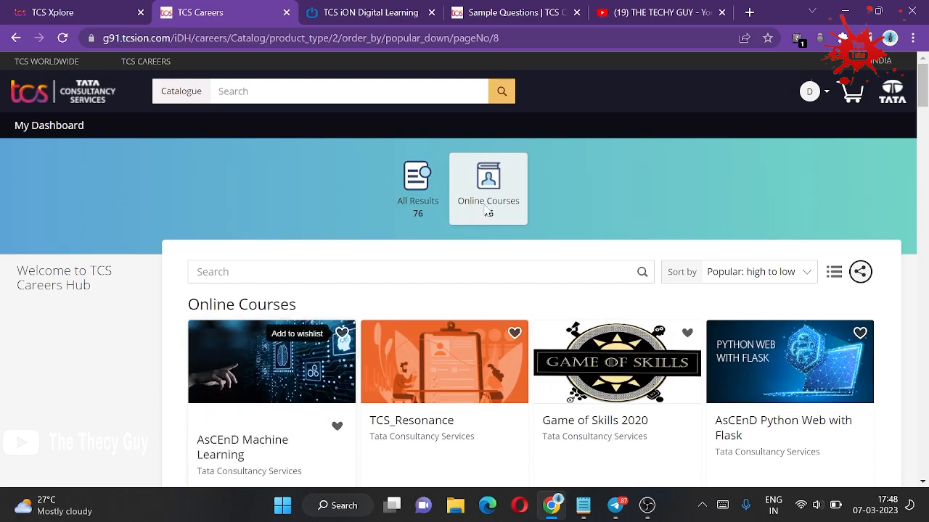
{"action": "scroll", "scroll_direction": "down", "scroll_amount": 3}
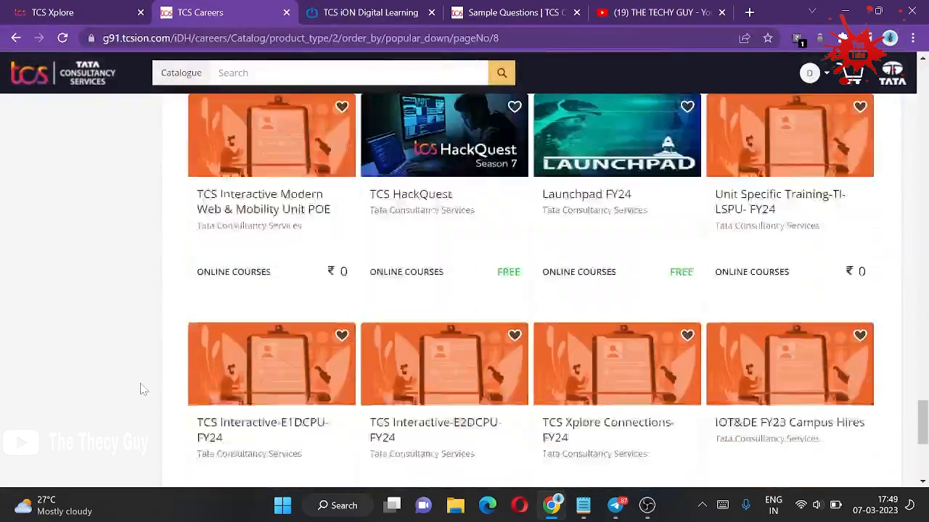
{"action": "scroll", "scroll_direction": "down", "scroll_amount": 3}
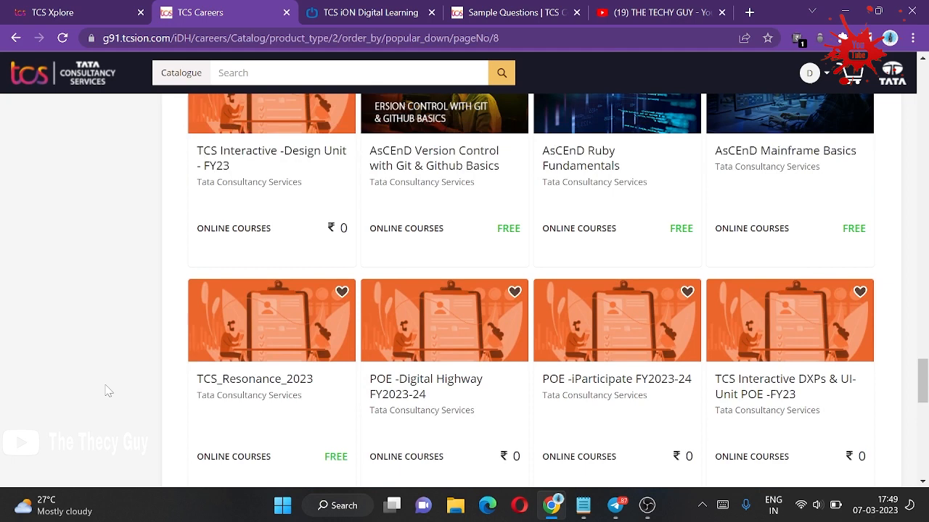
{"action": "left_click", "coordinate": [656, 12]}
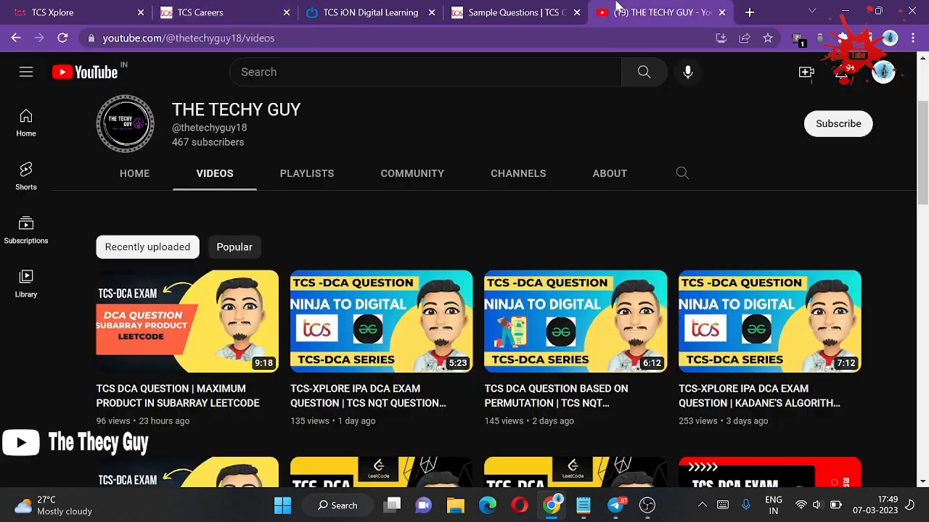
View the channel's About description and links, then return to its Home page
{"action": "left_click", "coordinate": [610, 174]}
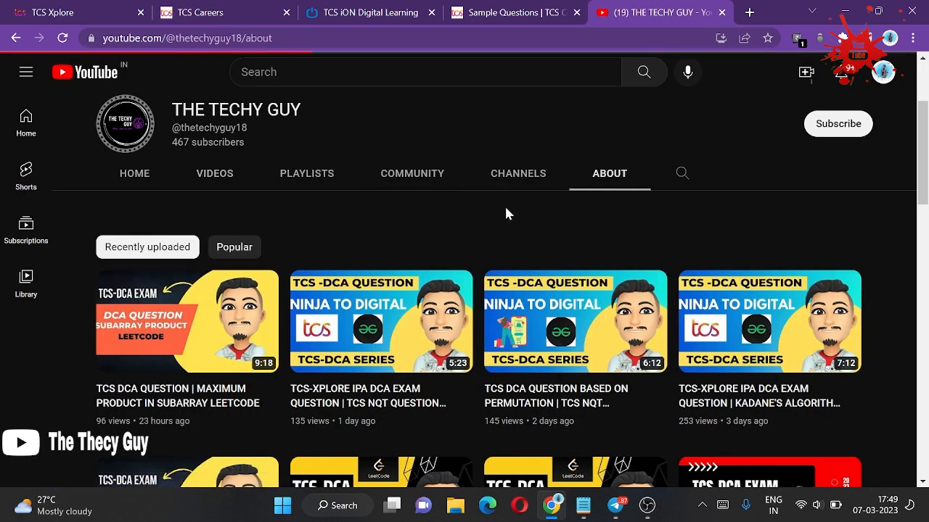
{"action": "scroll", "scroll_direction": "down", "scroll_amount": 3}
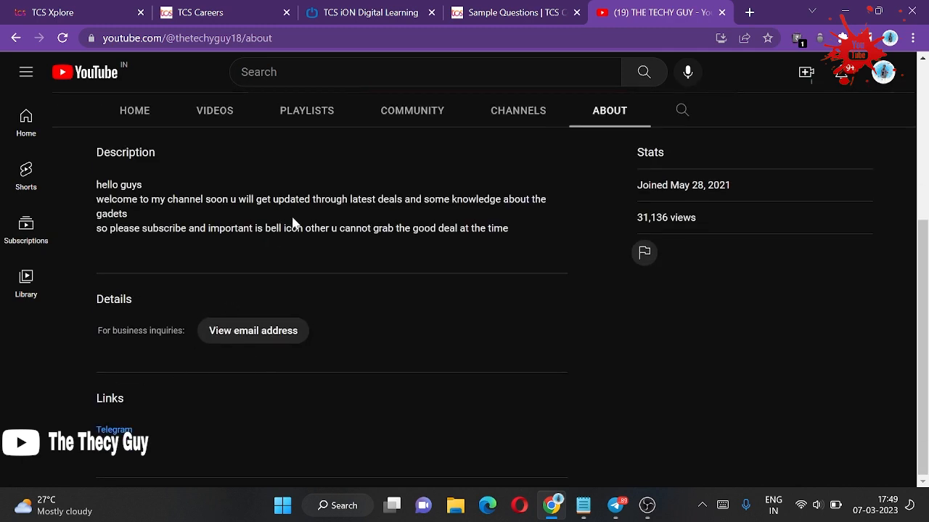
{"action": "scroll", "scroll_direction": "up", "scroll_amount": 3}
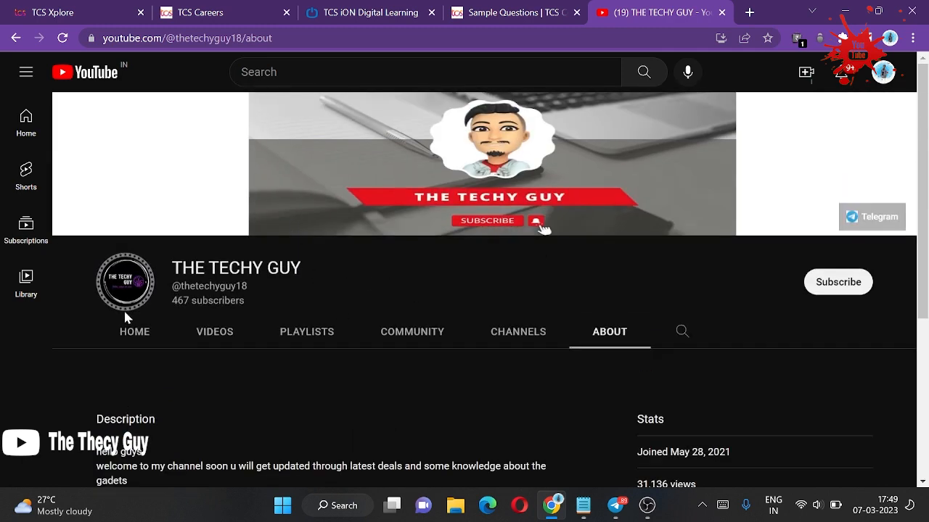
{"action": "left_click", "coordinate": [133, 331]}
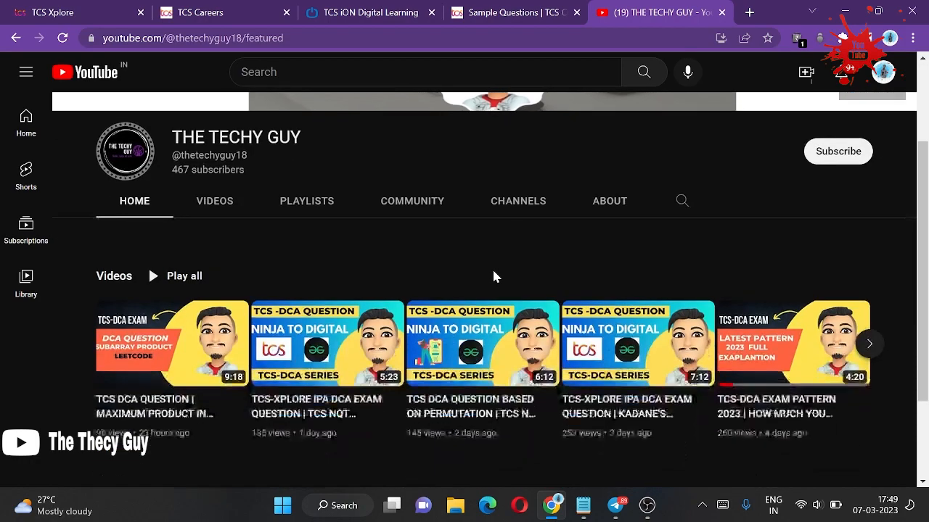